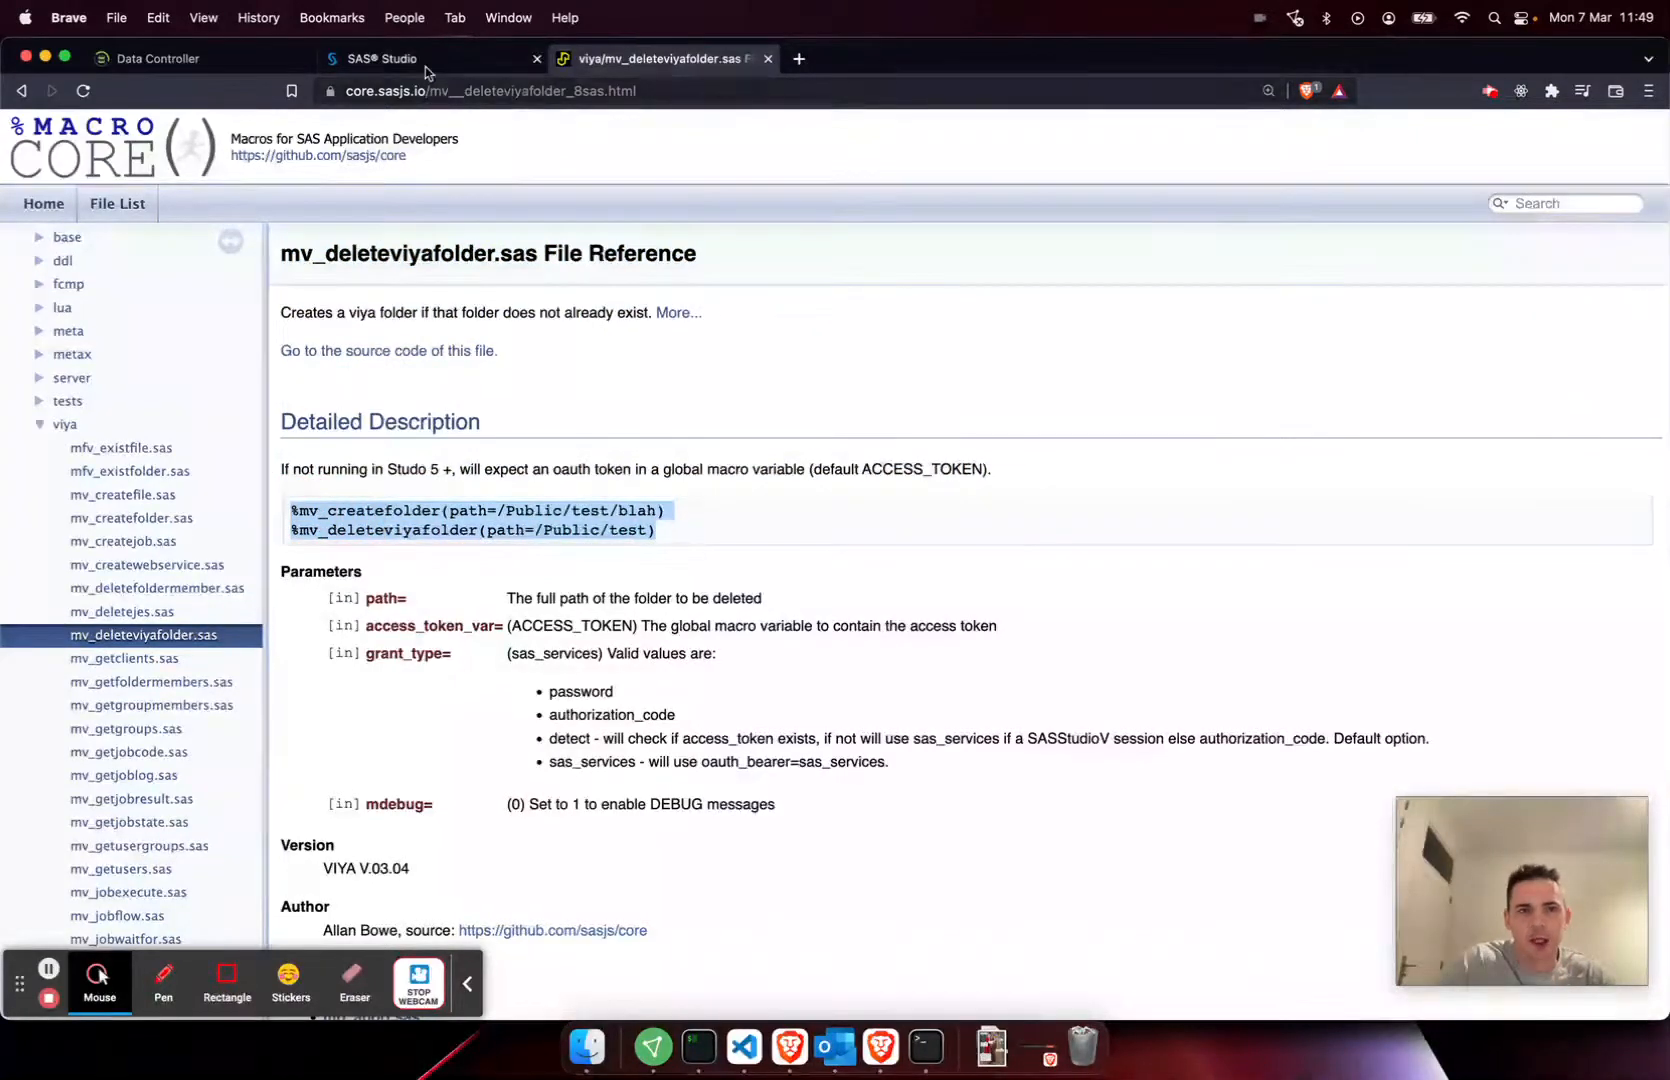
Dismiss the Autoexec dialog and separate the create- and delete-folder macro calls.
{"action": "left_click", "coordinate": [384, 58]}
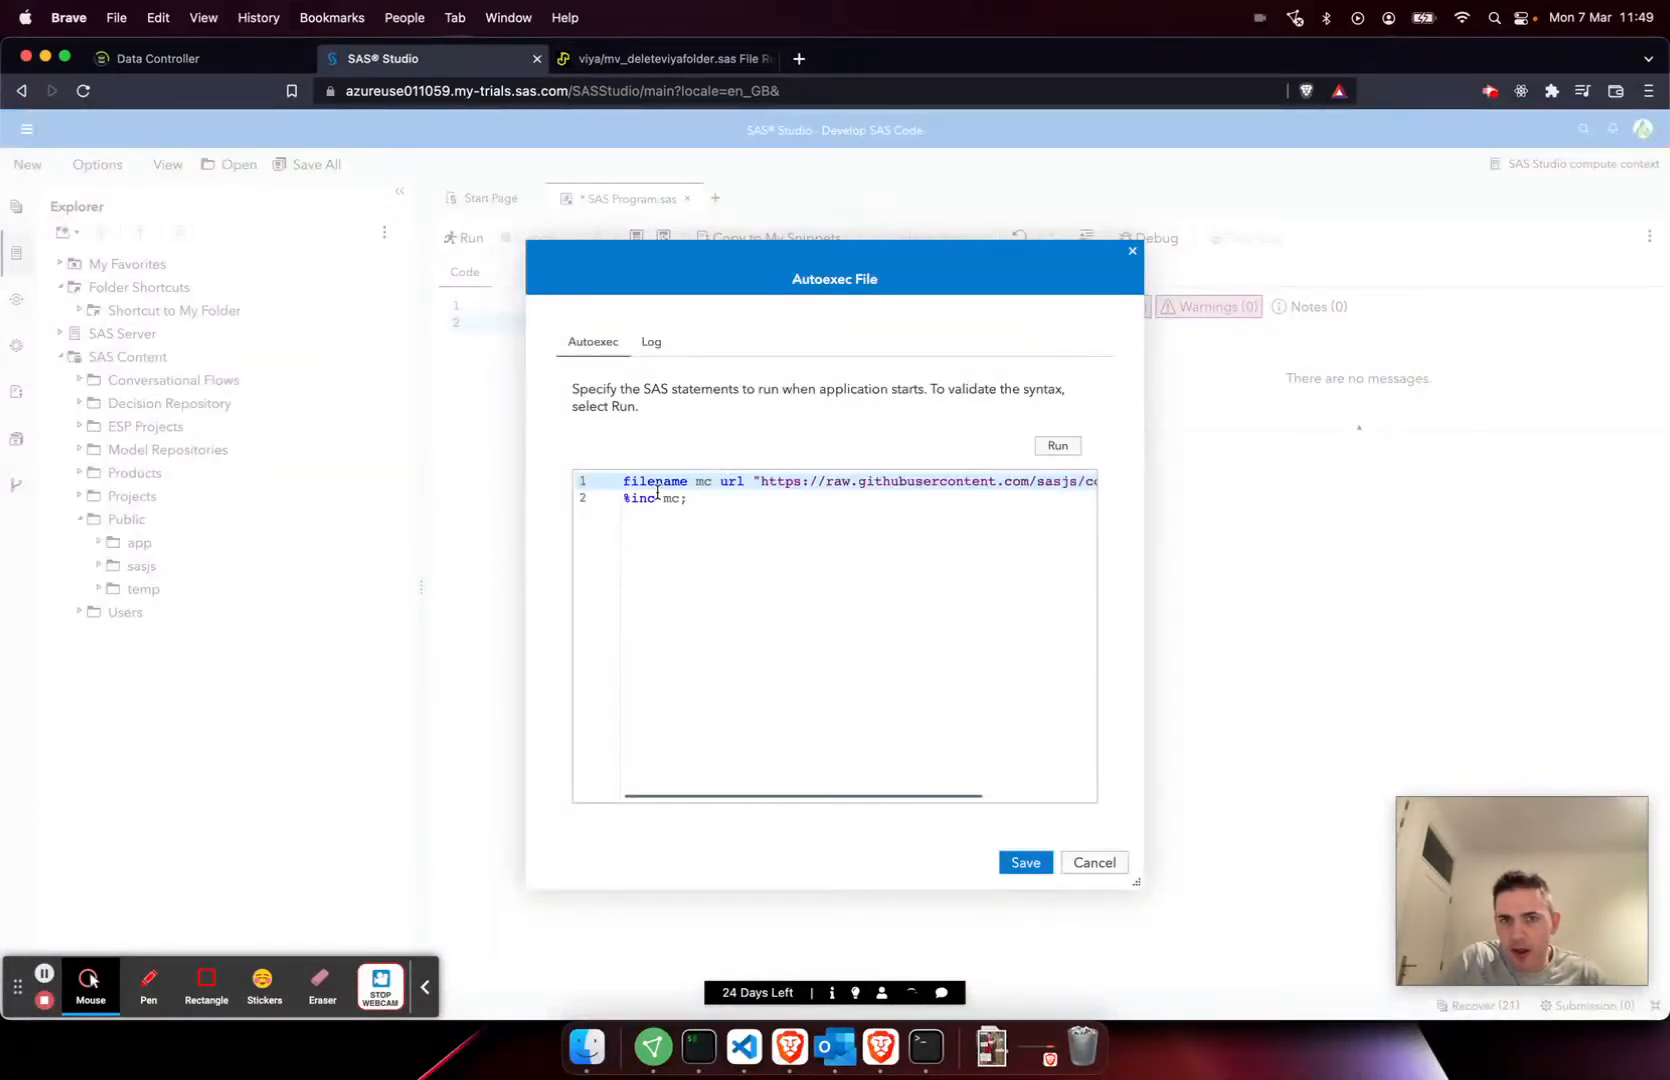
{"action": "mouse_move", "coordinate": [1084, 864]}
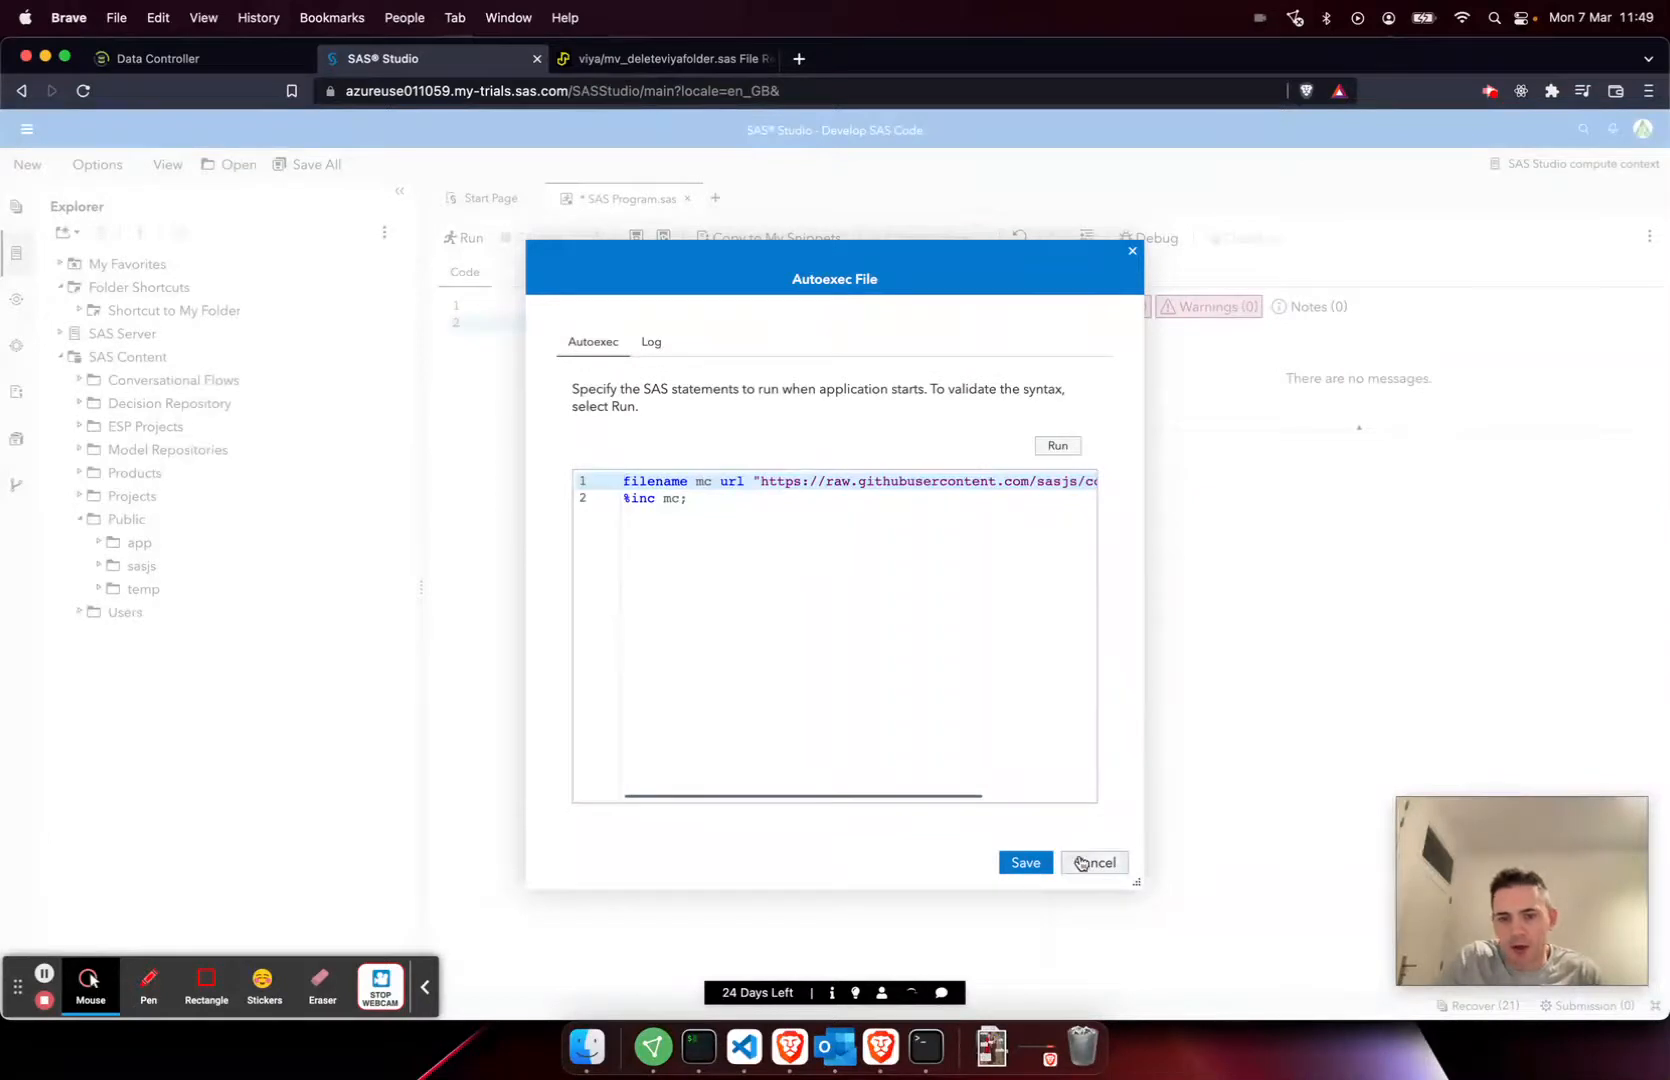
{"action": "left_click", "coordinate": [1096, 864]}
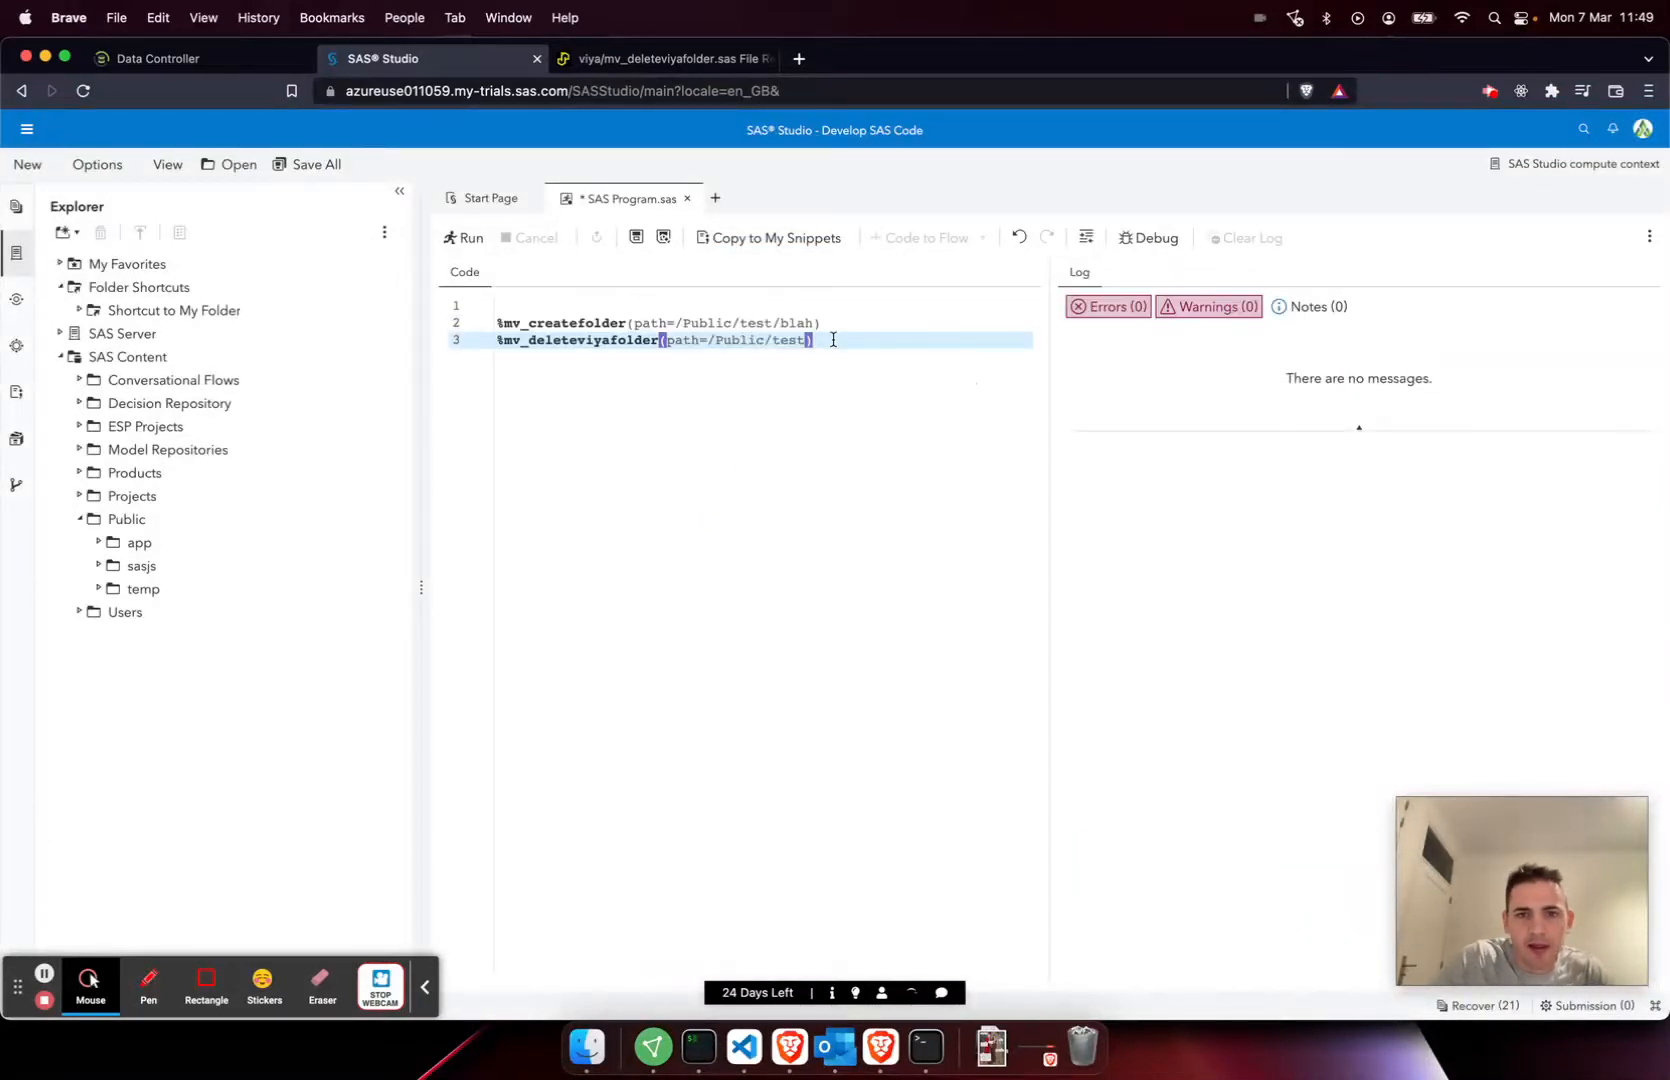
{"action": "key", "text": "Enter"}
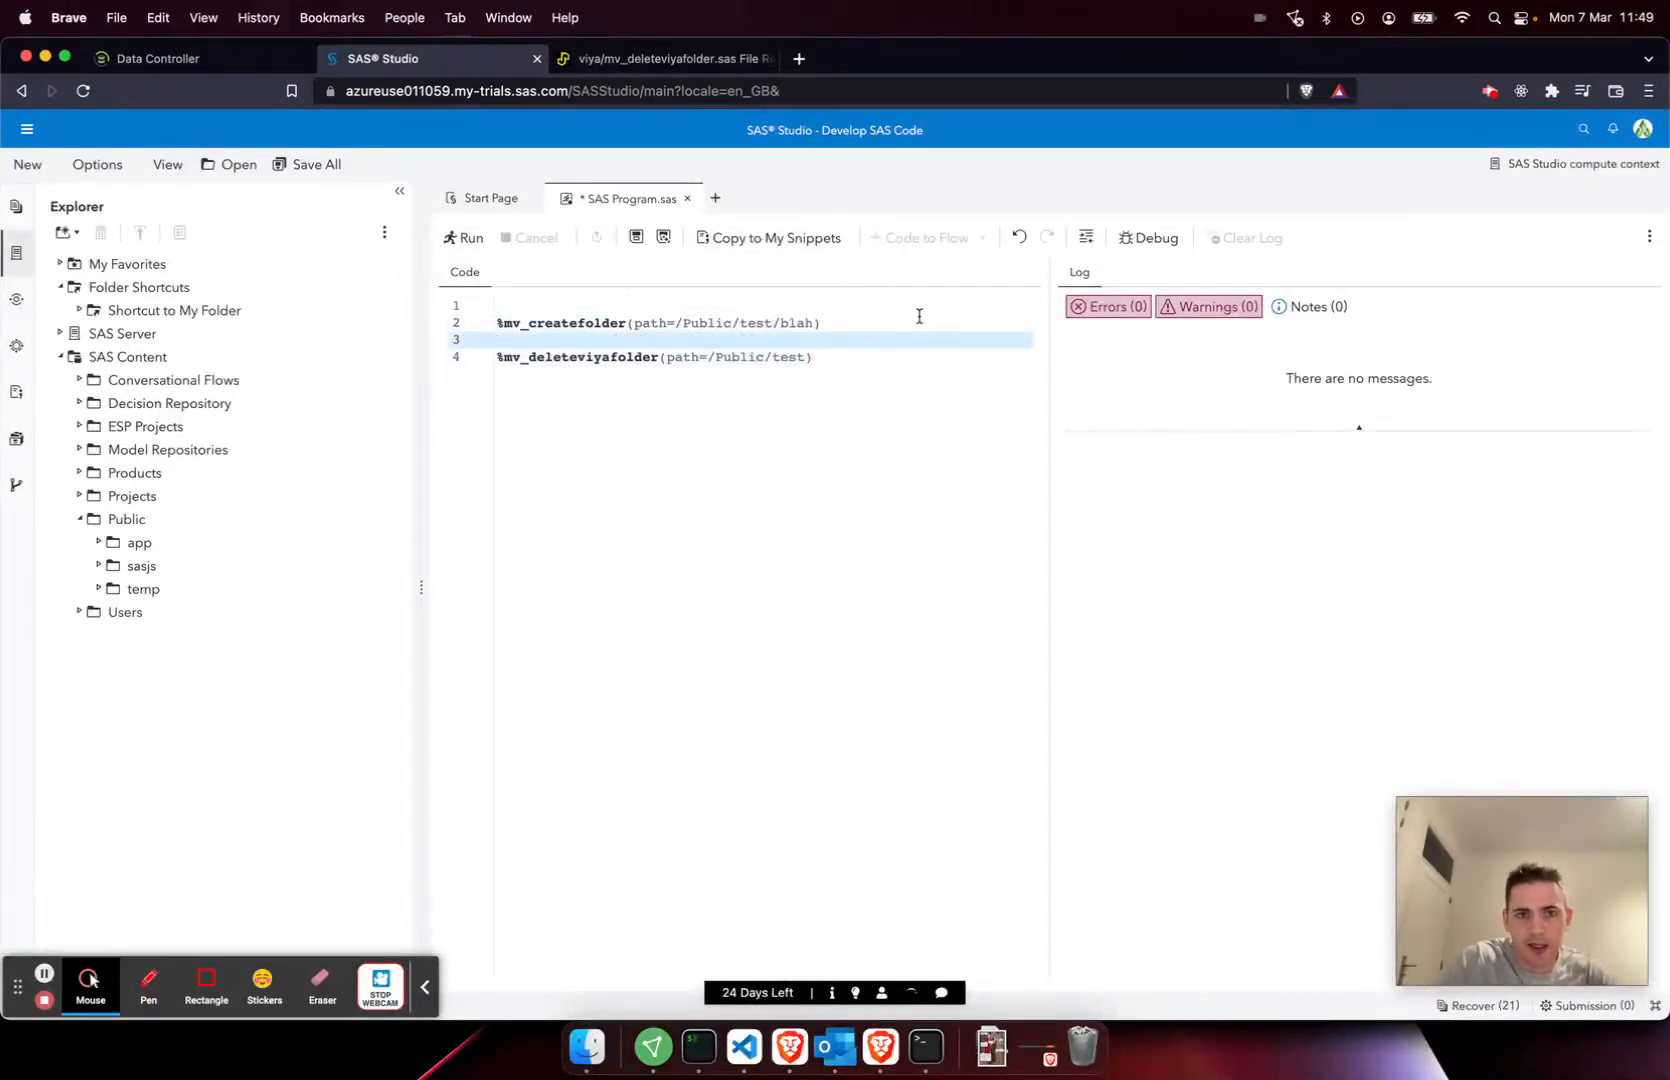
Run the %mv_createfolder line alone and reveal /Public/test/blah in Explorer.
{"action": "left_click", "coordinate": [462, 238]}
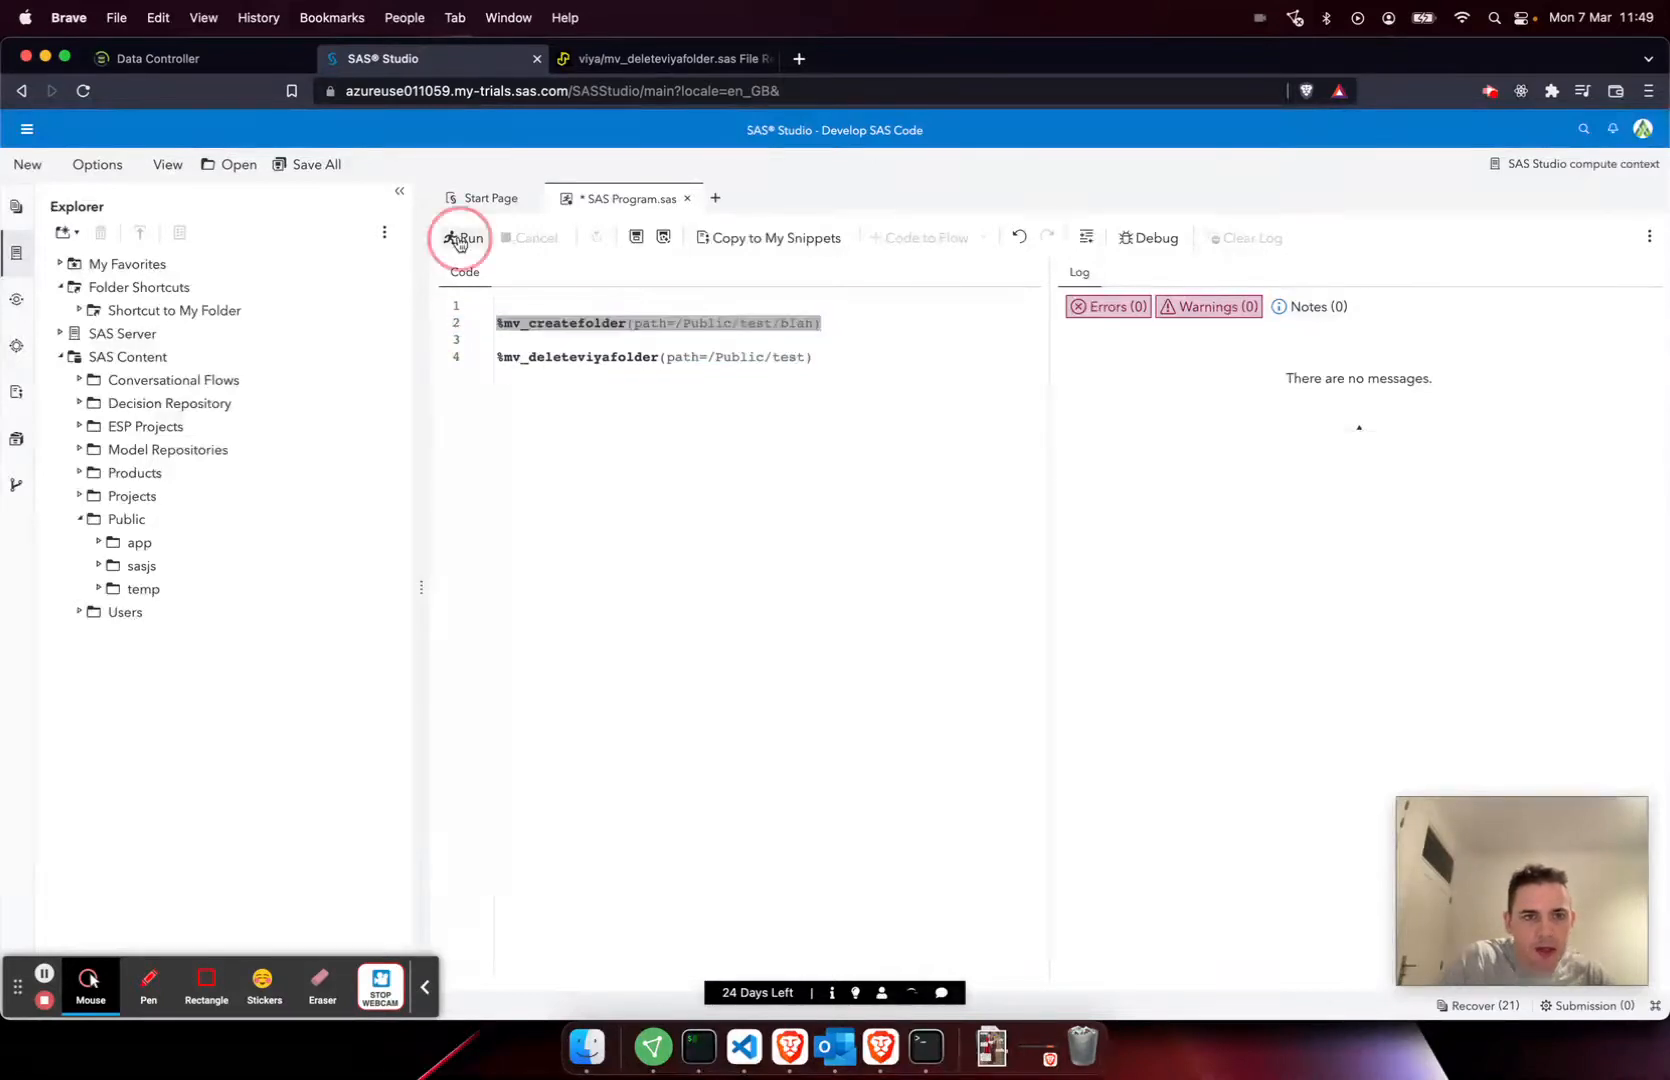
{"action": "left_click", "coordinate": [460, 240]}
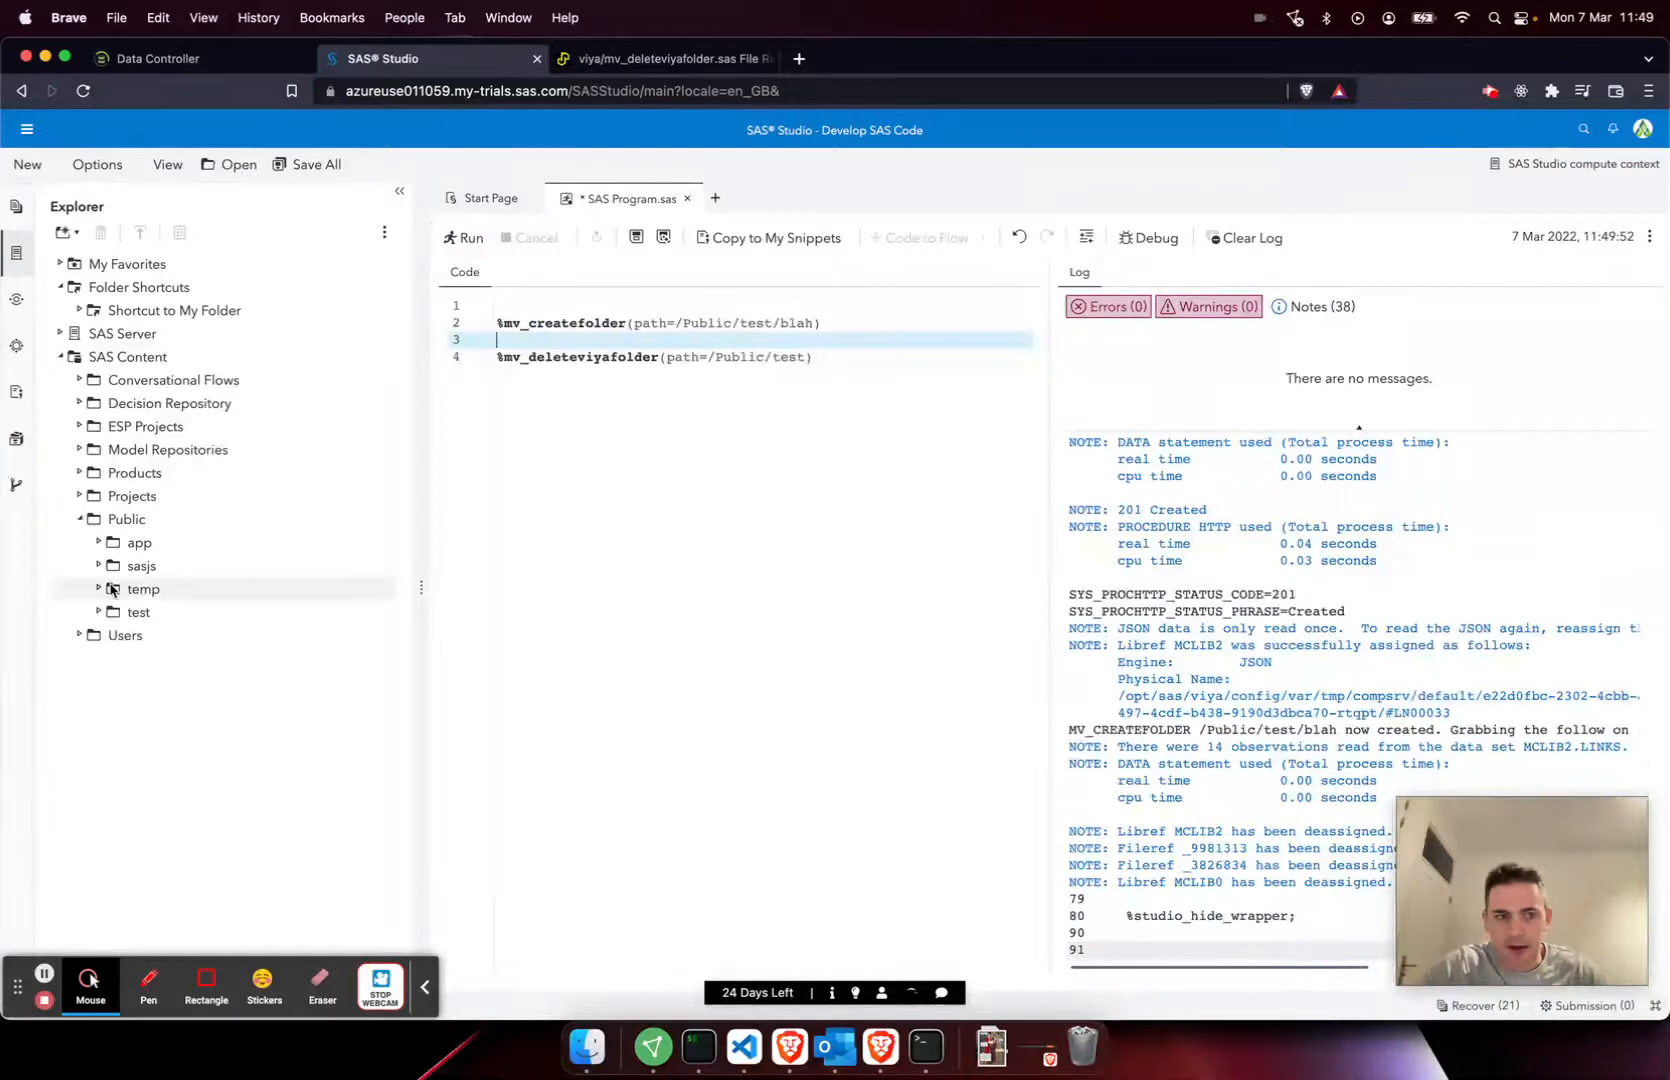
{"action": "left_click", "coordinate": [138, 612]}
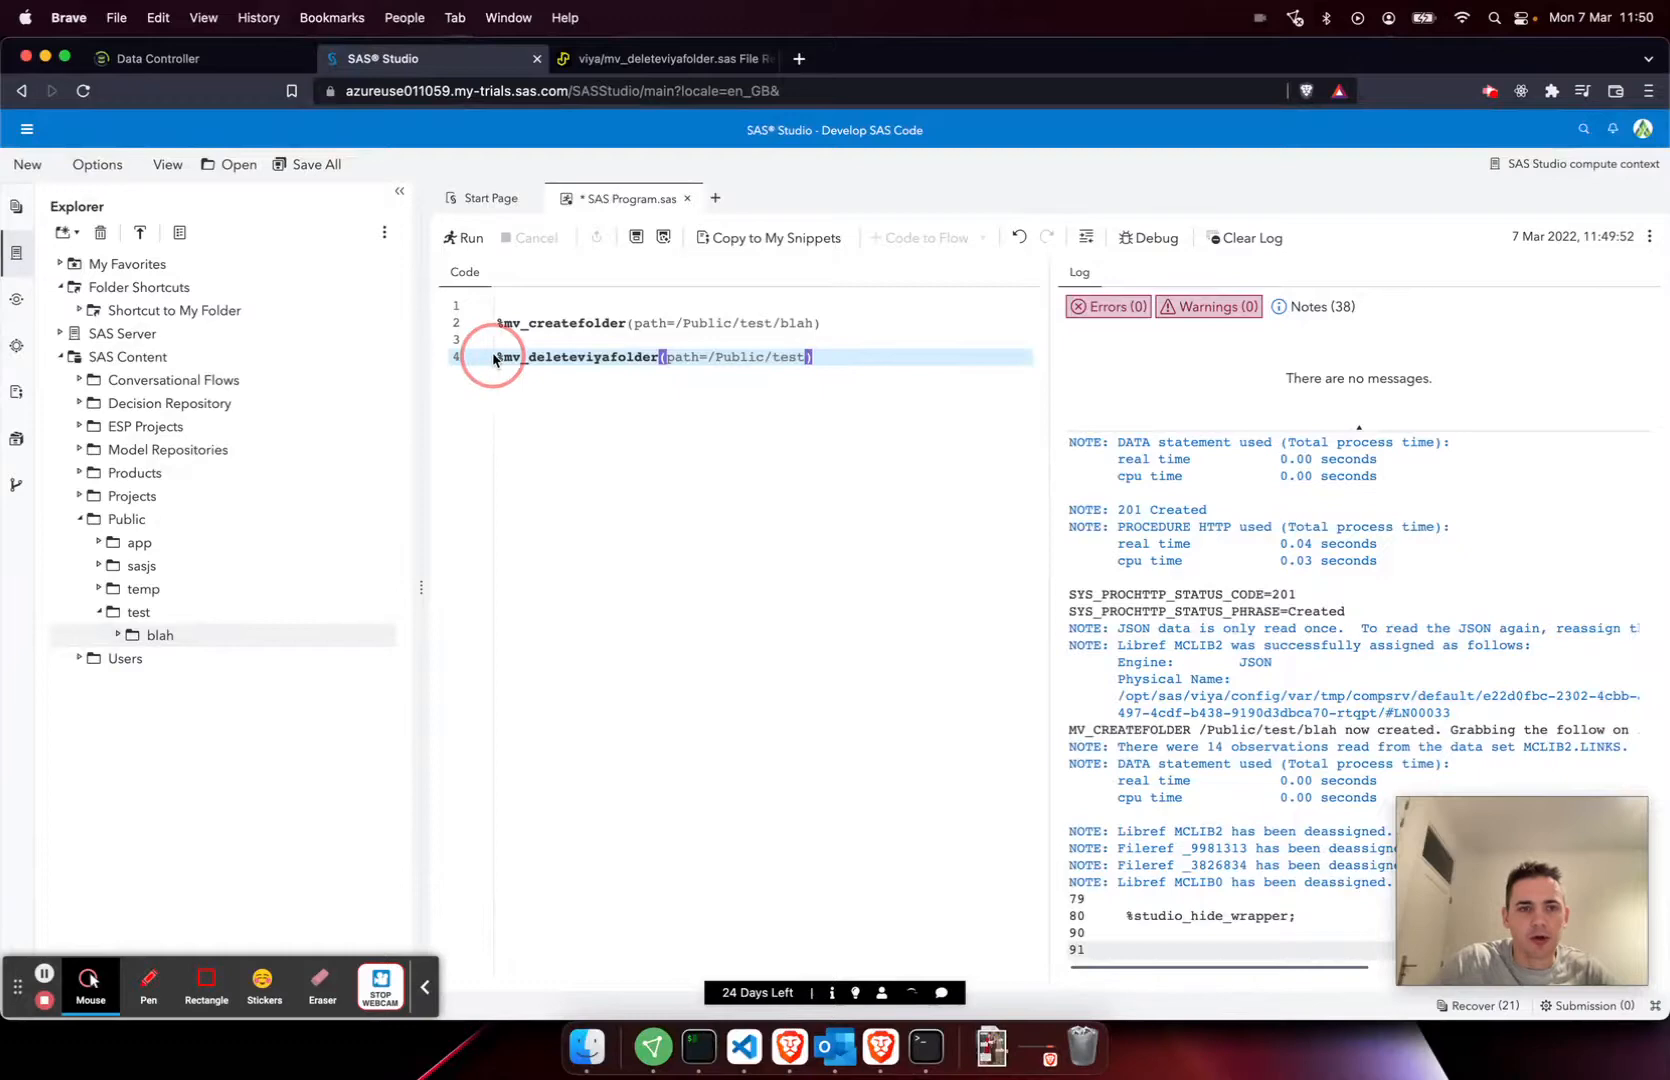
Run the %mv_deleteviyafolder line alone to remove /Public/test and blah.
{"action": "left_click", "coordinate": [454, 238]}
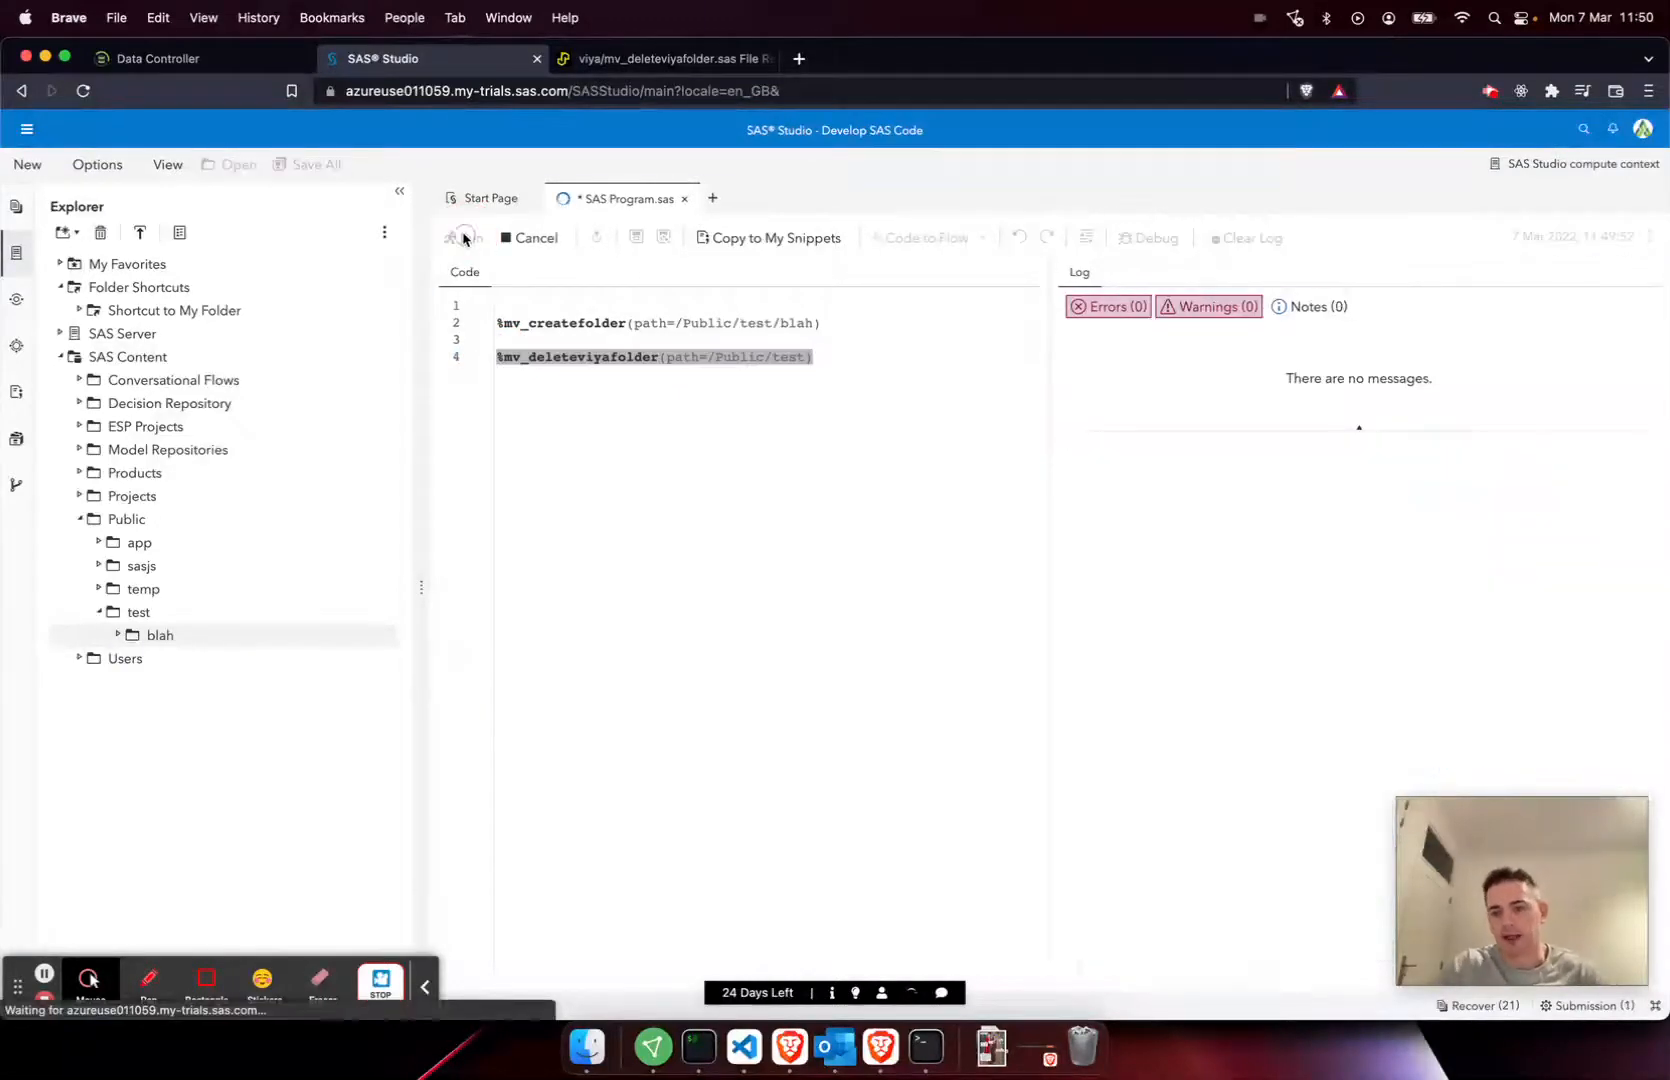
{"action": "left_click", "coordinate": [462, 238]}
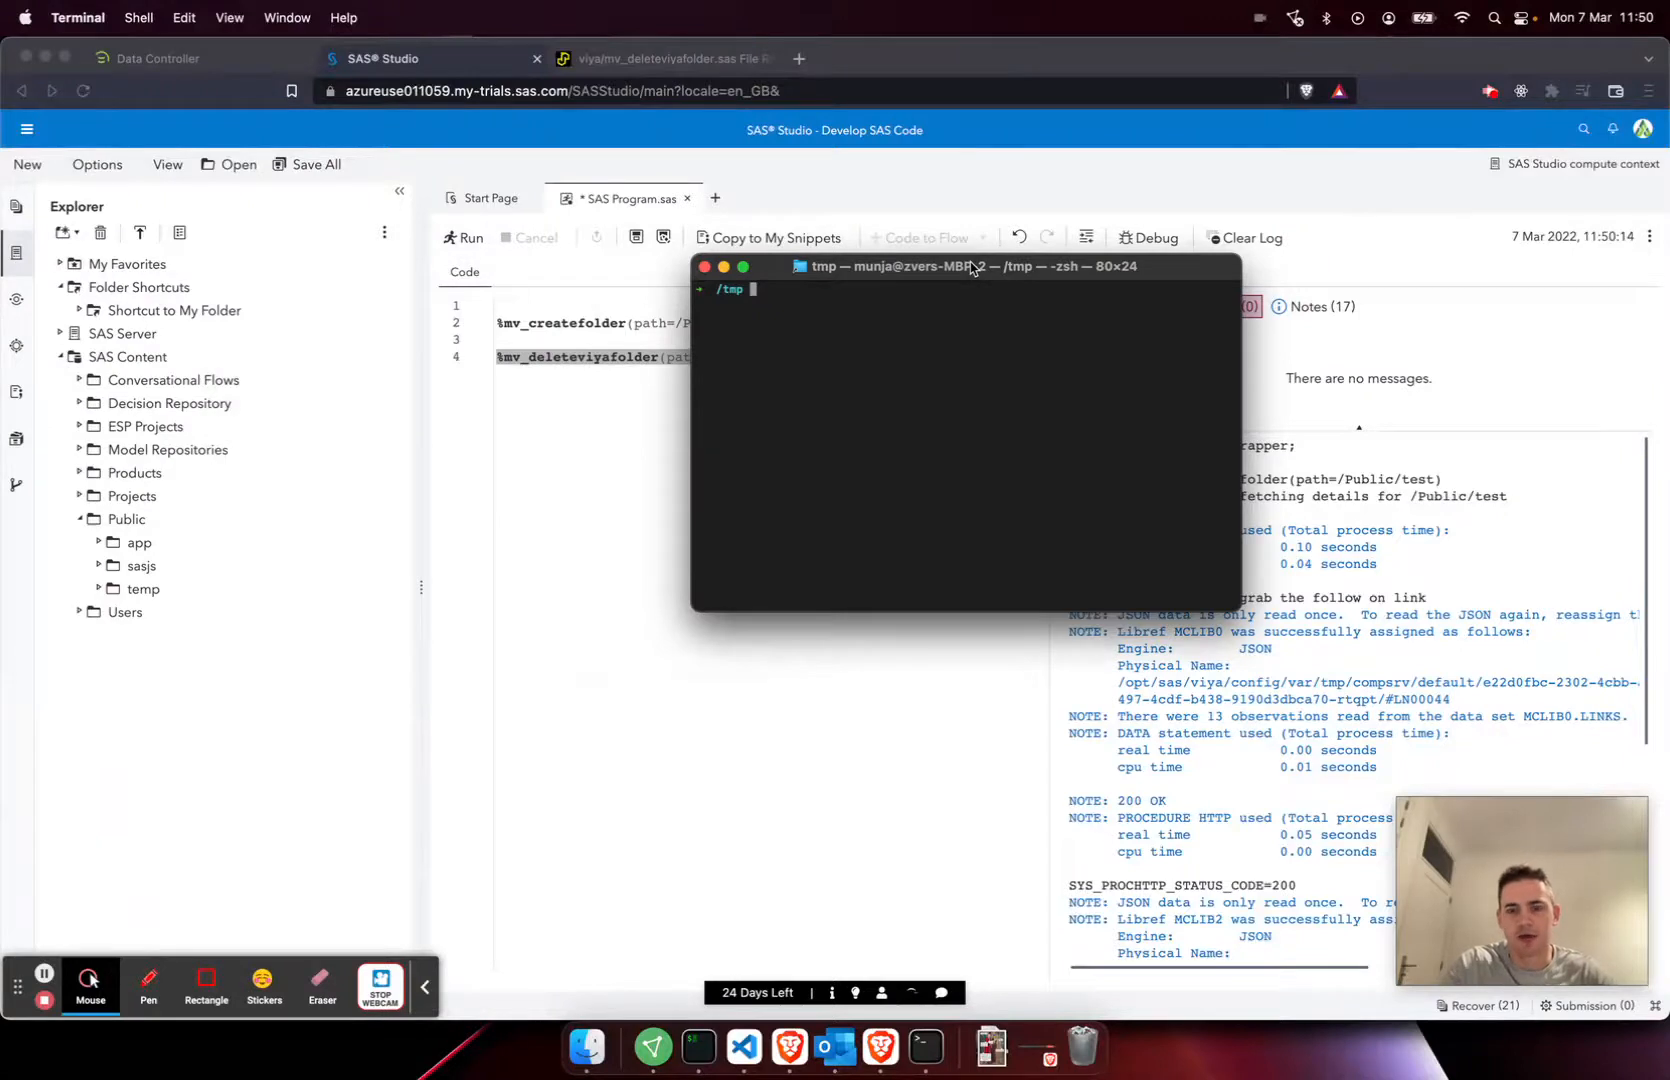
Add a sasjs target with the SAS Job Execution compute context and answer yes to make it default.
{"action": "type", "text": "sass"}
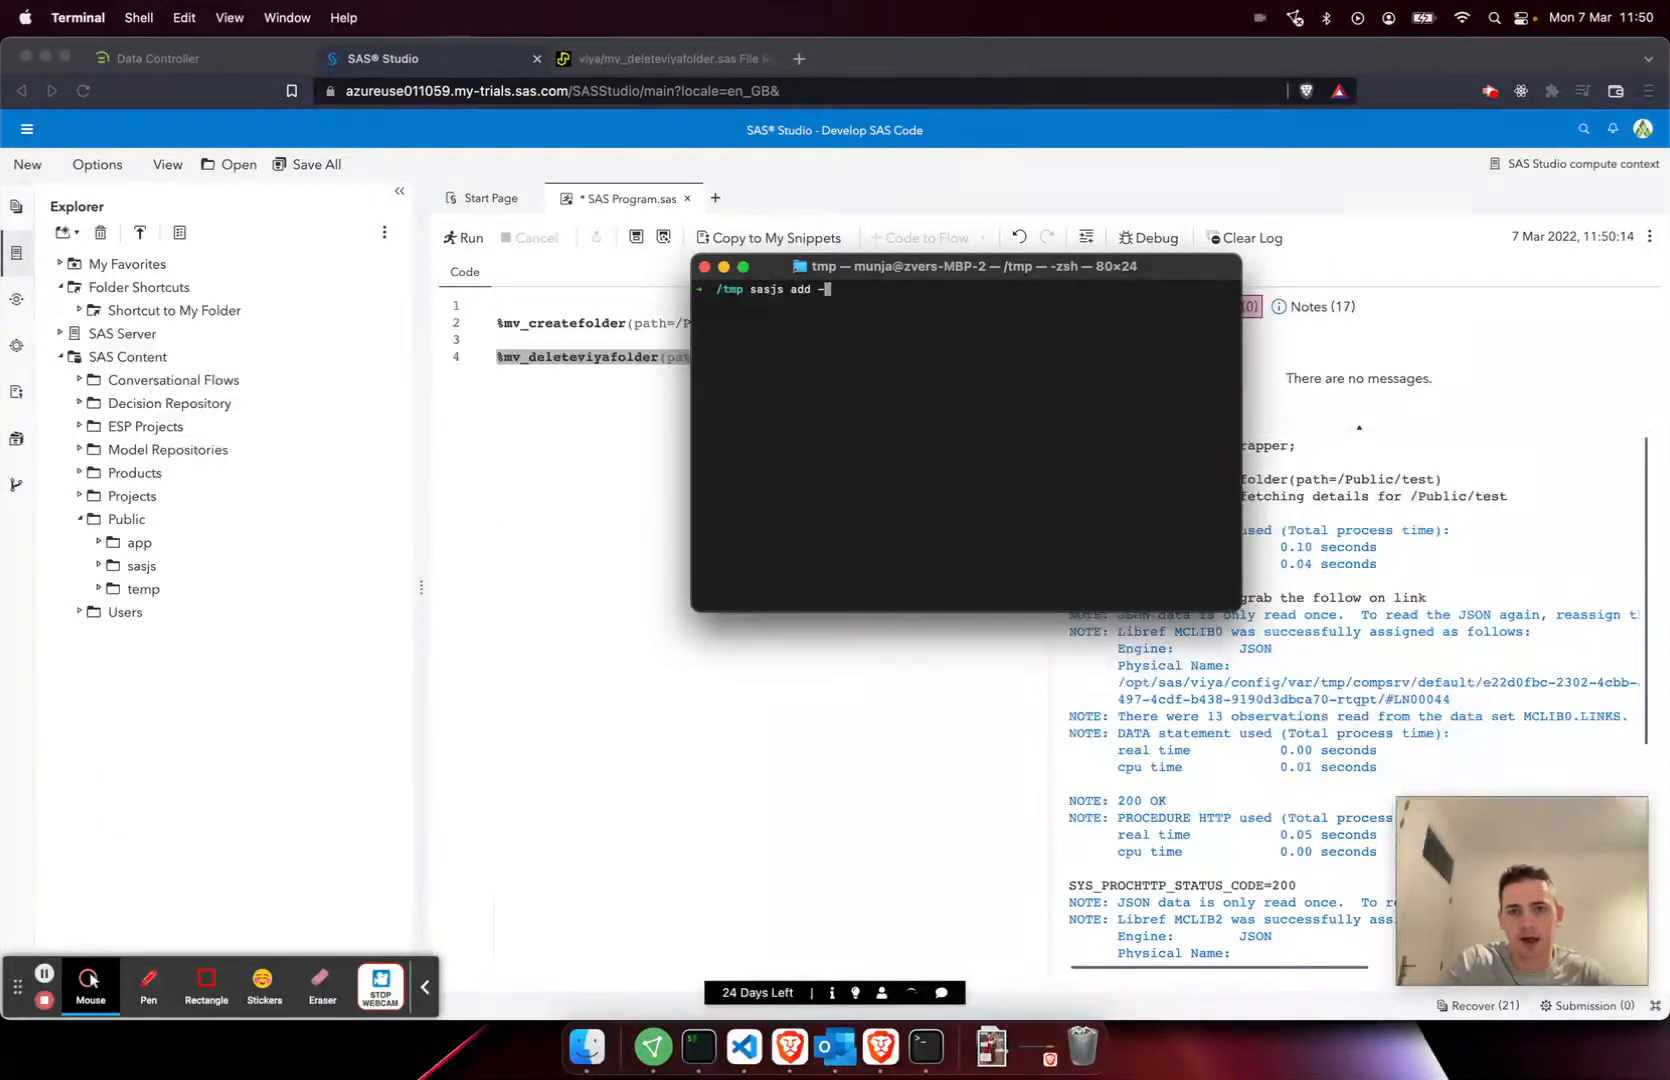
{"action": "key", "text": "Enter"}
{"action": "type", "text": "hack_client"}
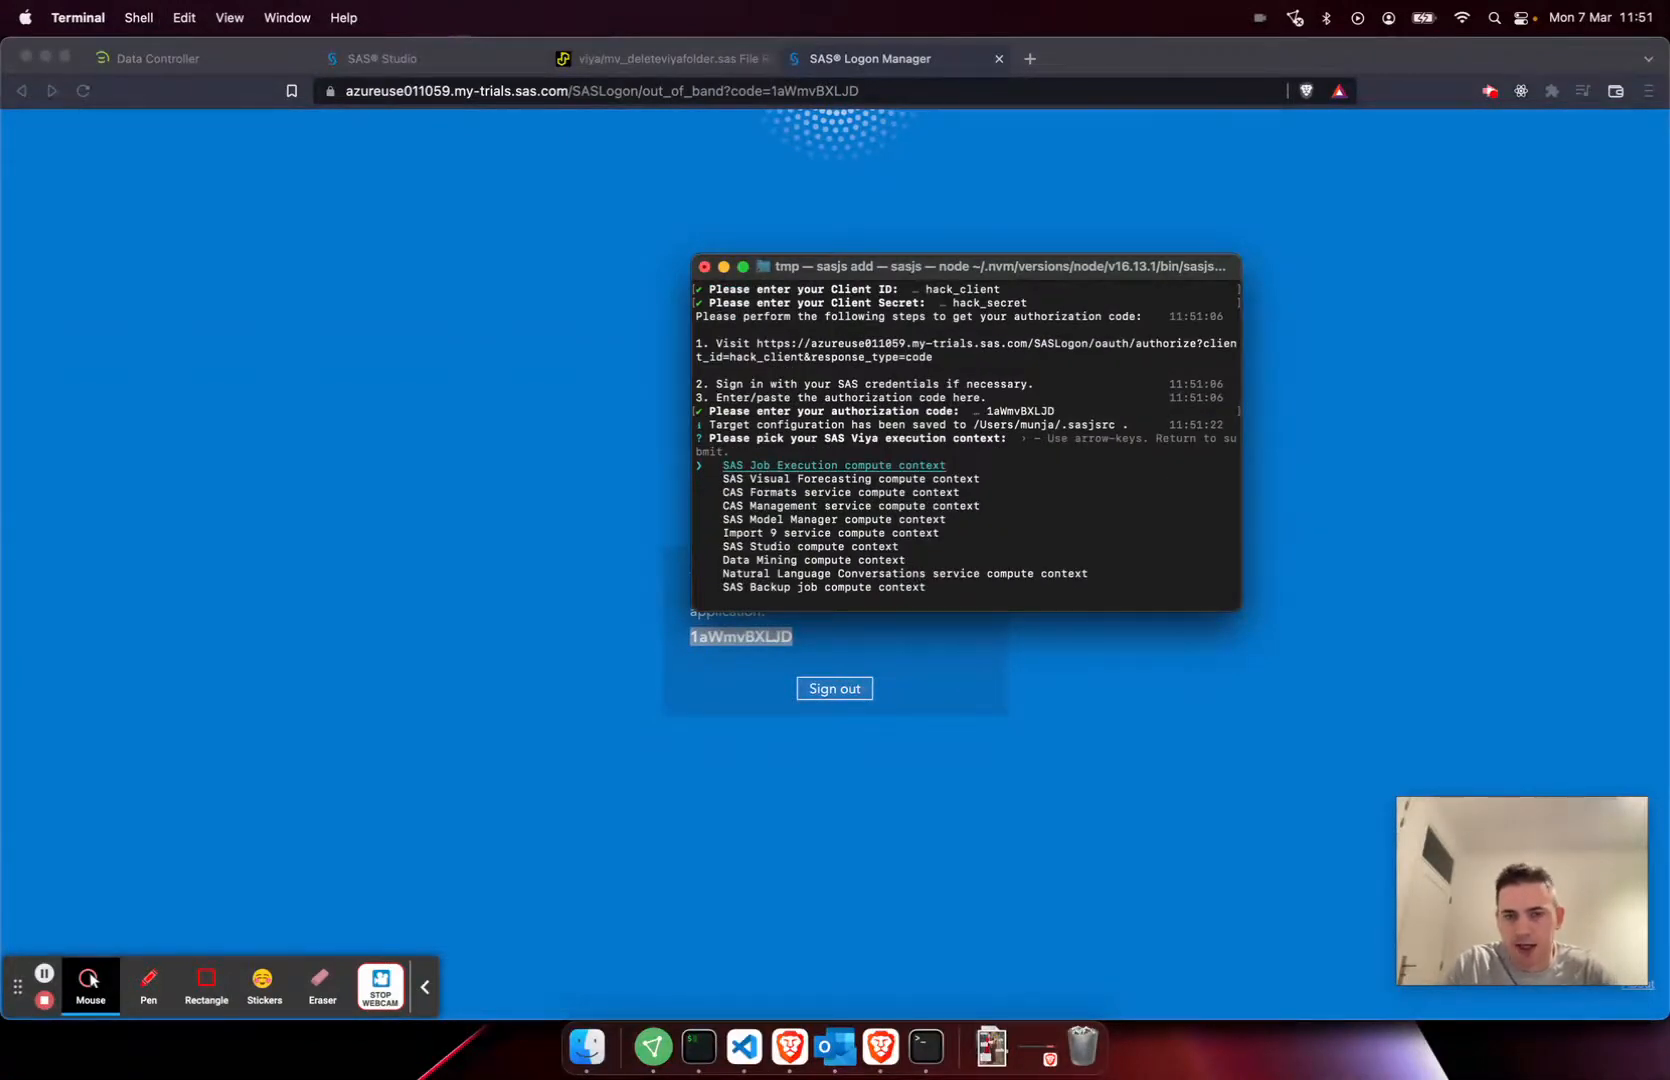
{"action": "key", "text": "Enter"}
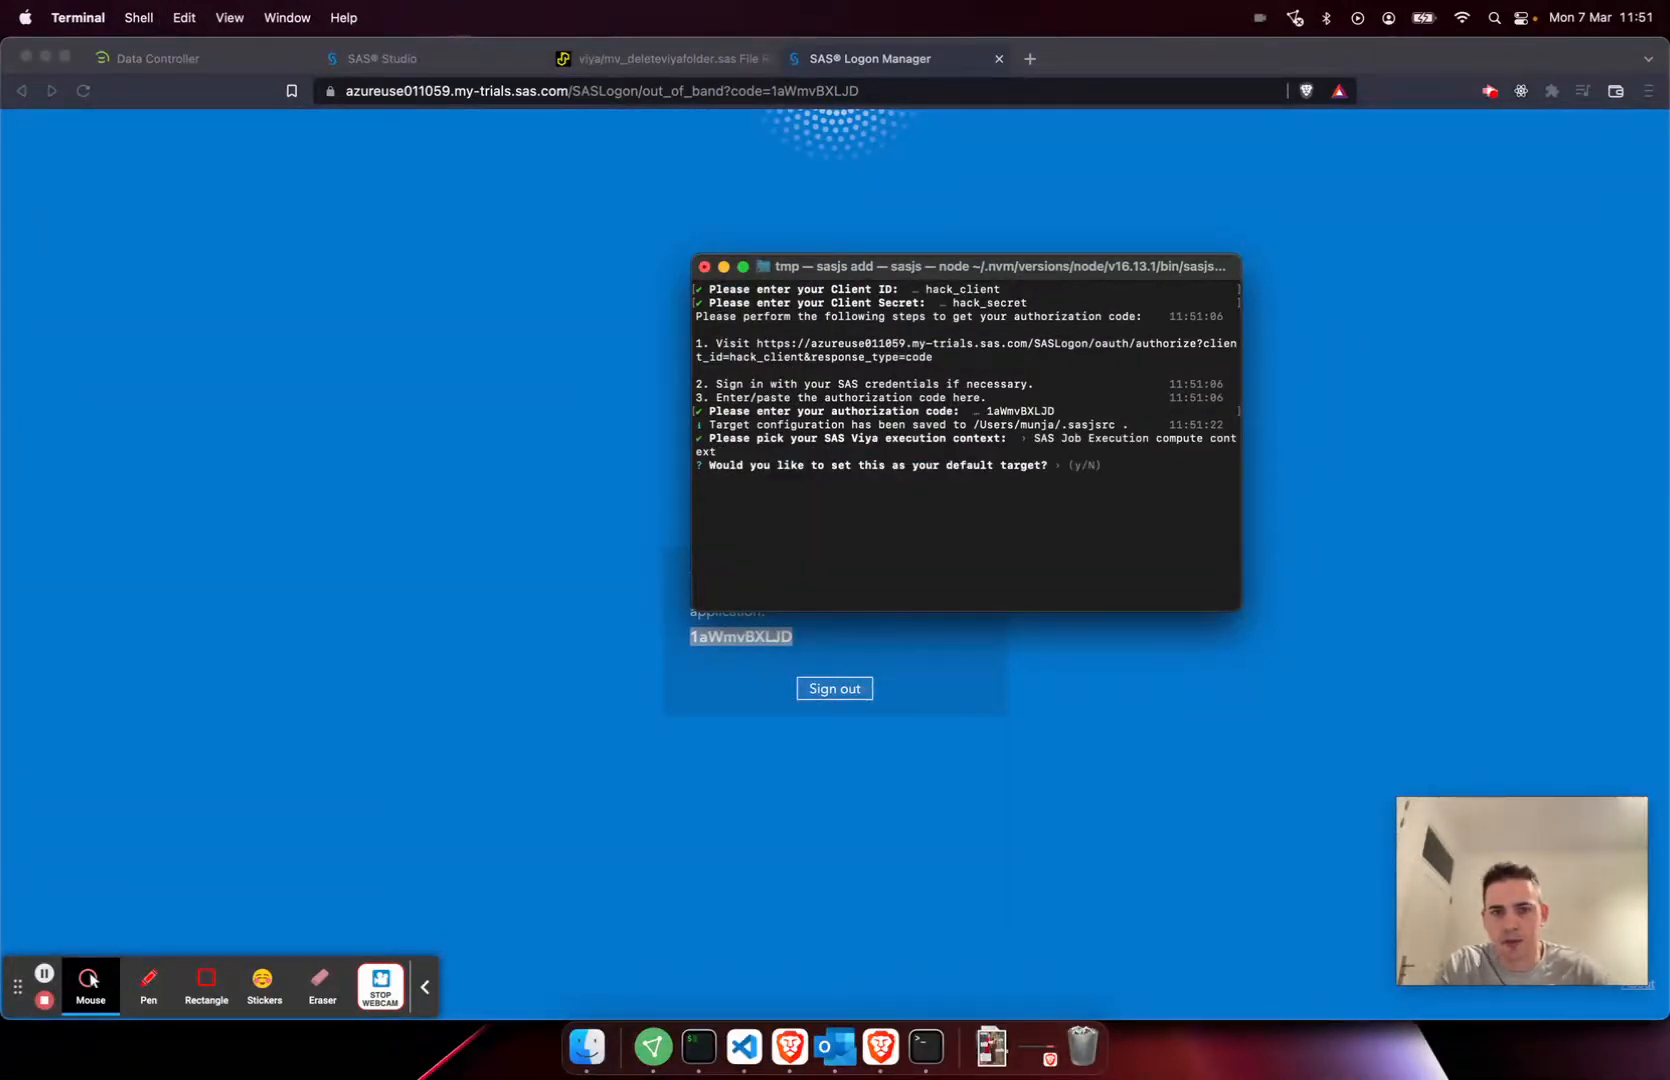
{"action": "type", "text": "yes"}
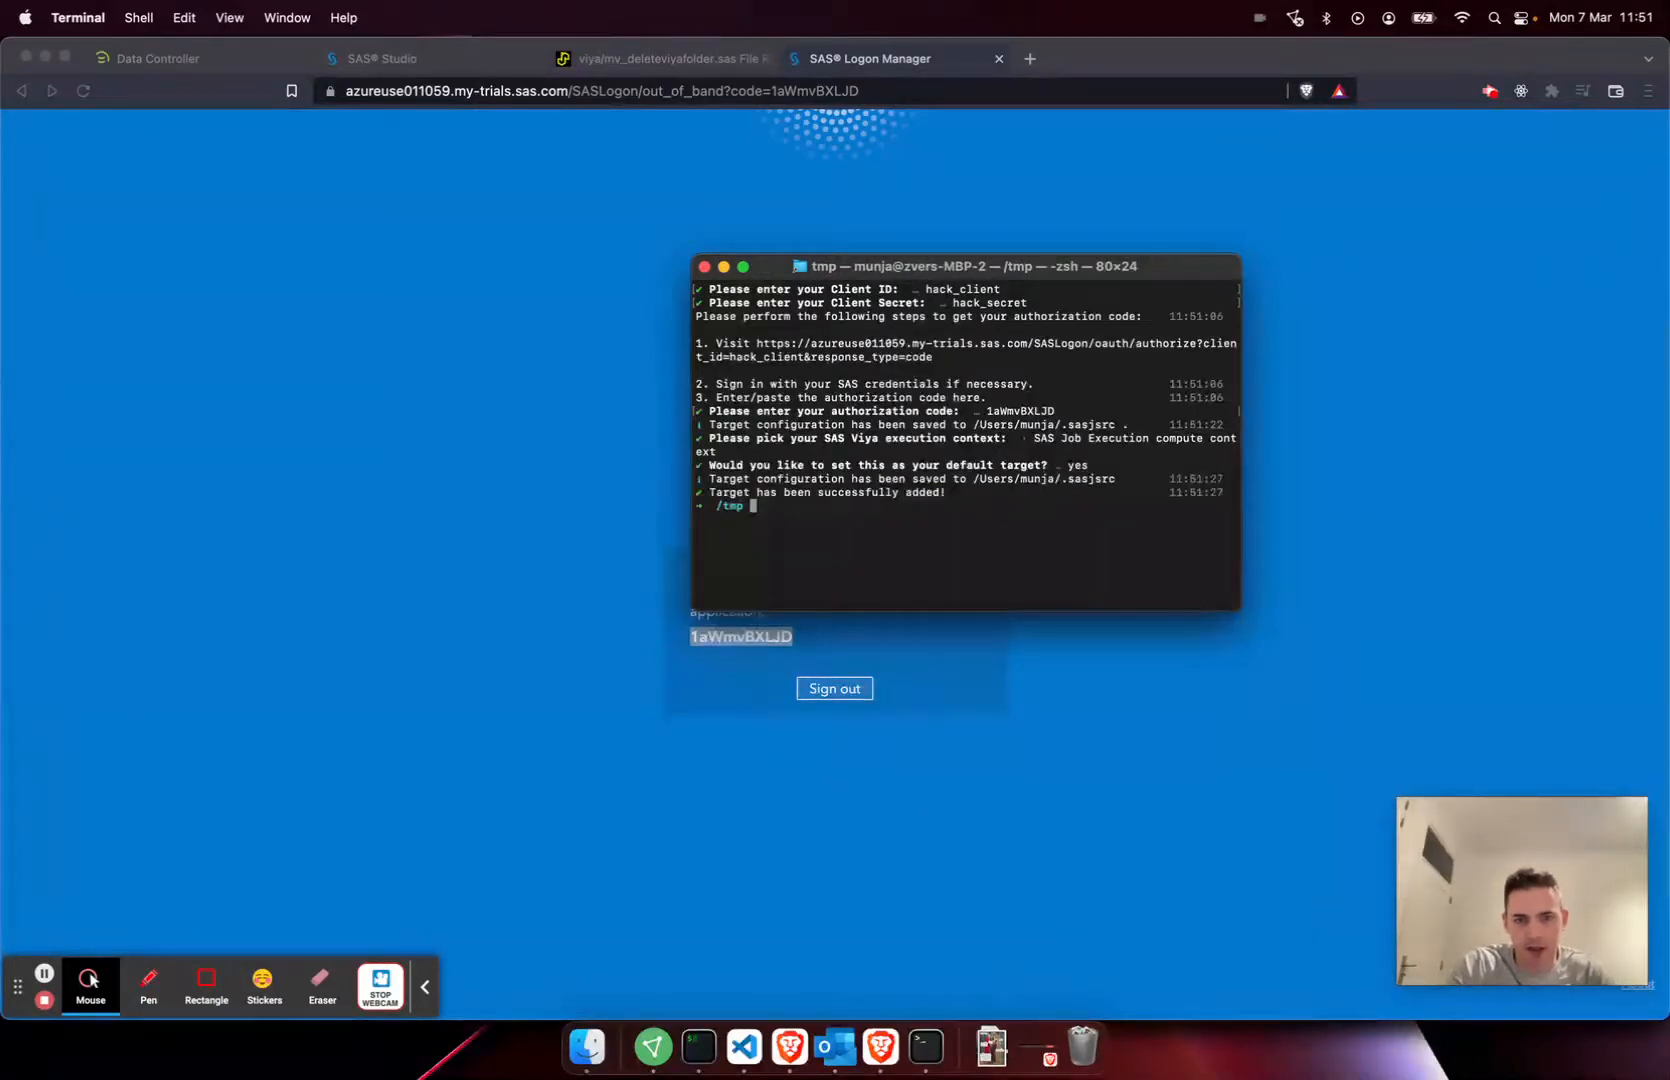
{"action": "type", "text": "sasjs c"}
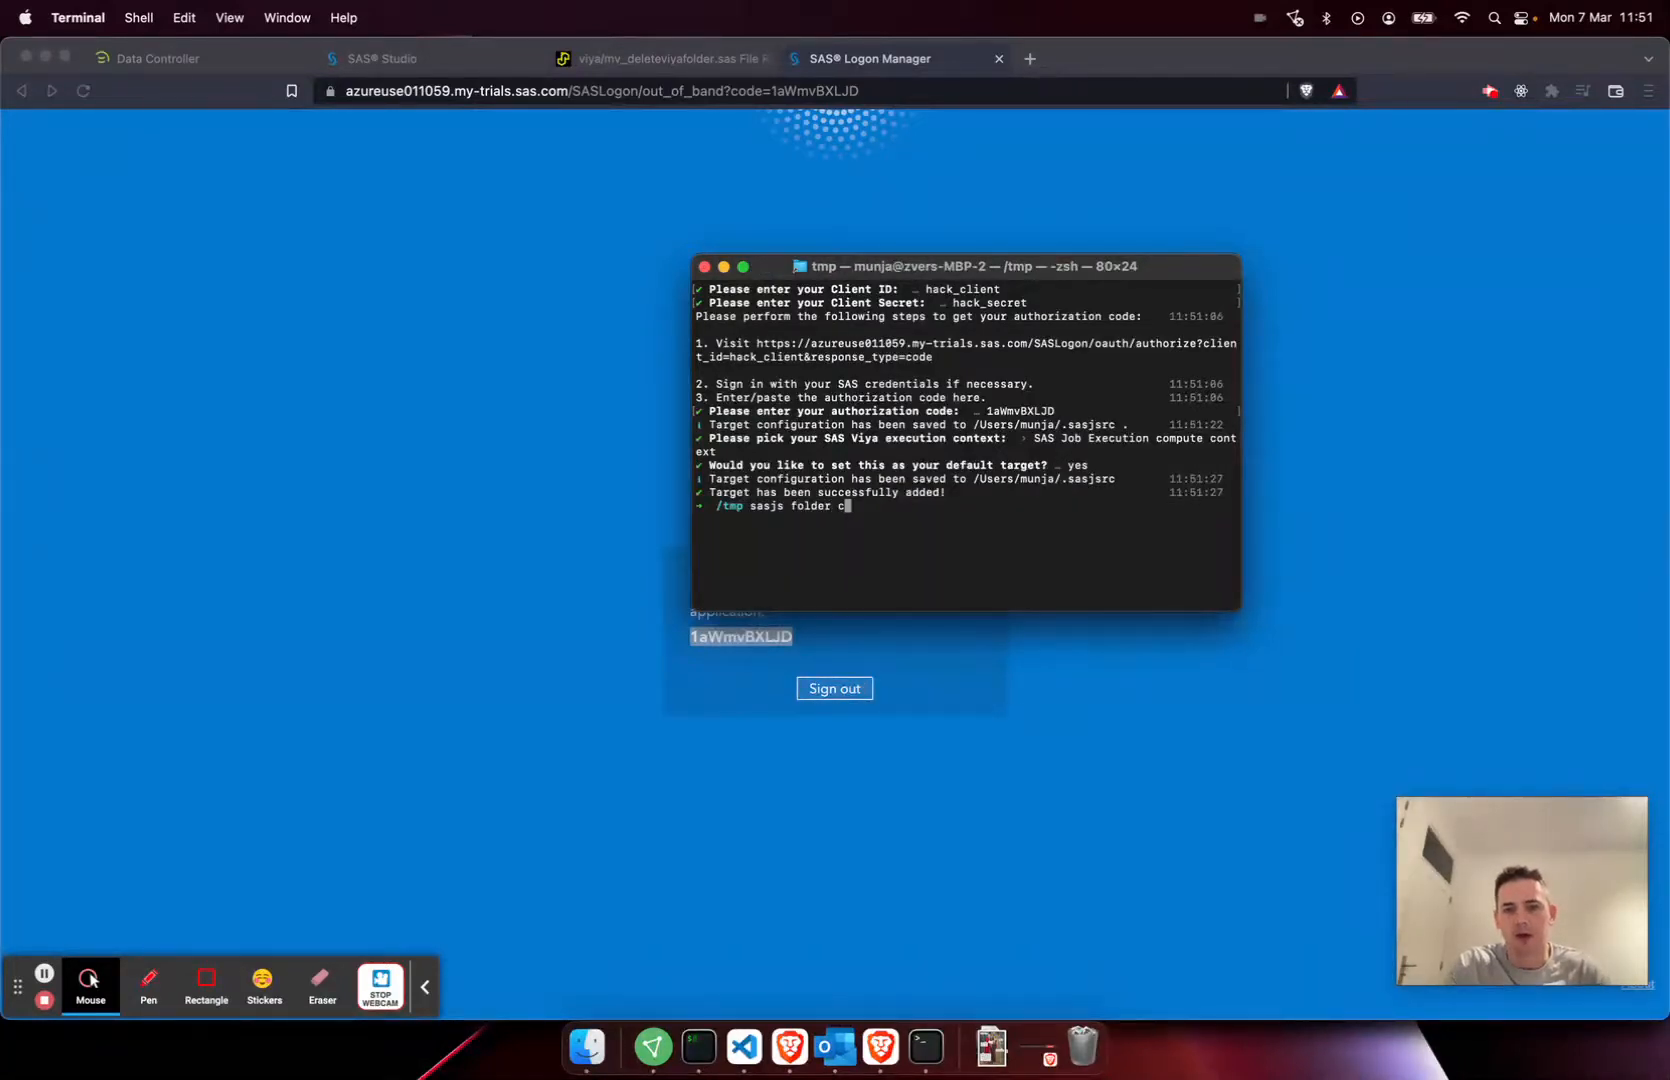
Create and delete /Public/demofolder via sasjs folder commands, then refresh Explorer to confirm.
{"action": "left_click", "coordinate": [380, 58]}
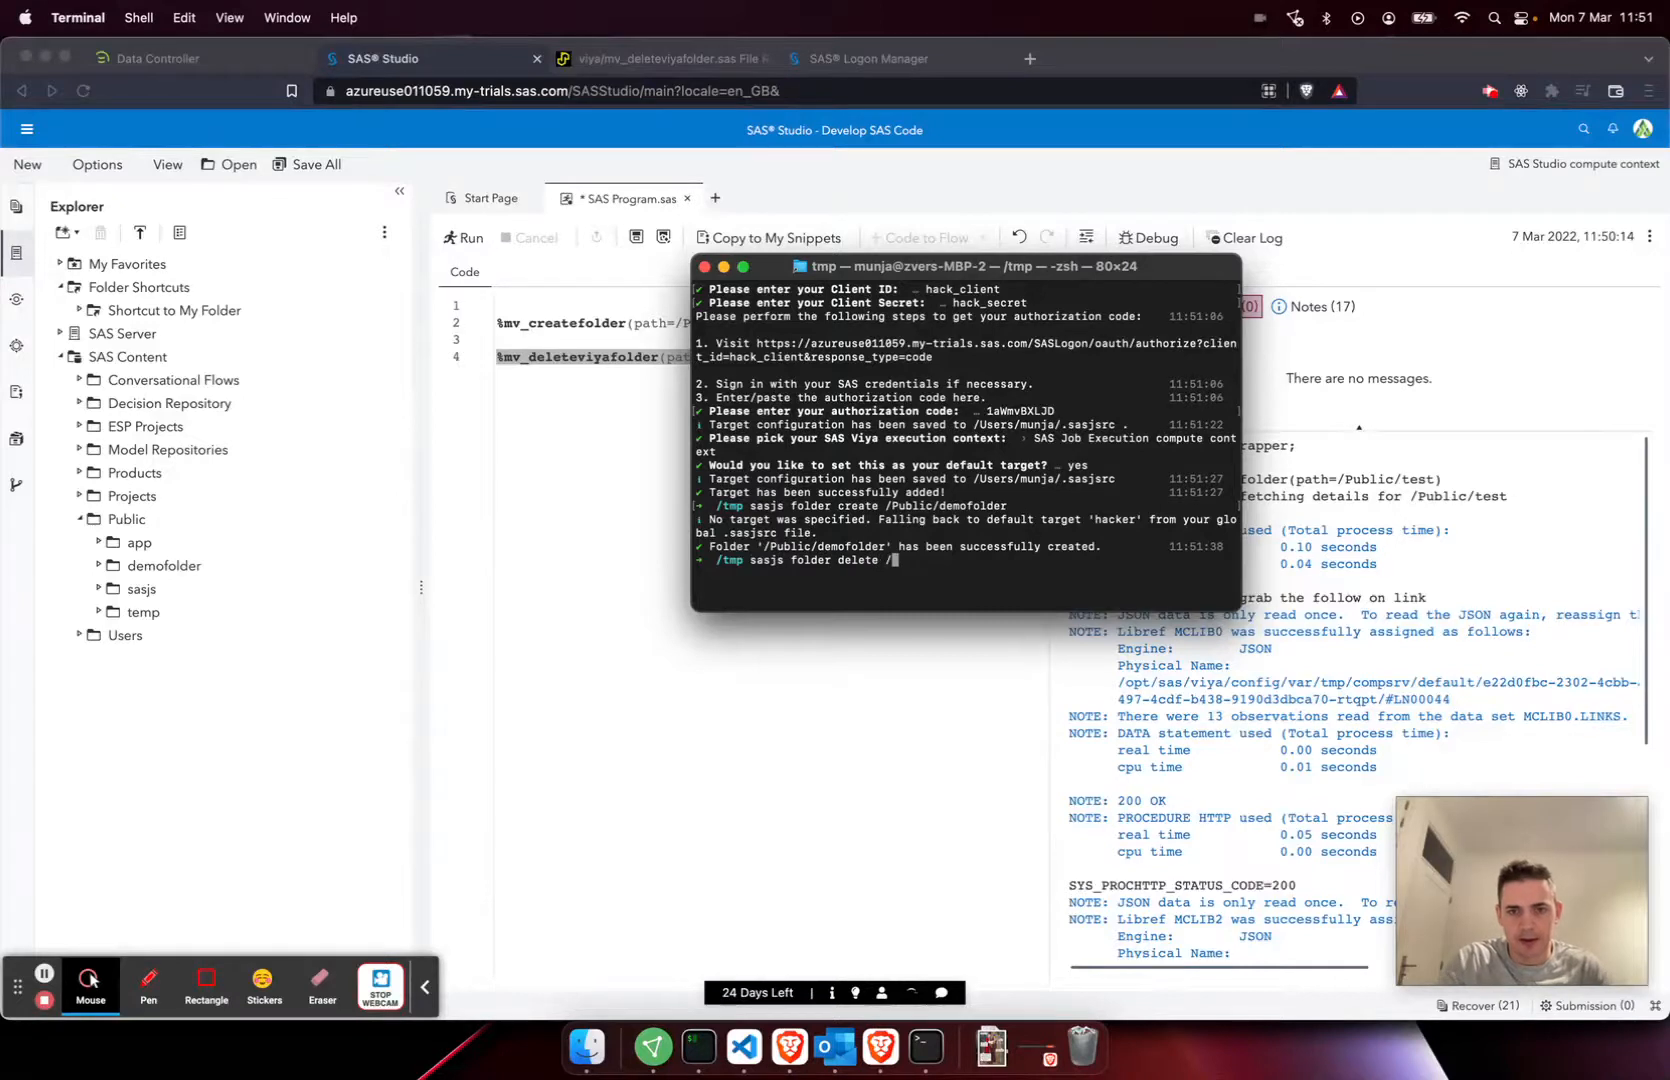
{"action": "type", "text": "Public/dem"}
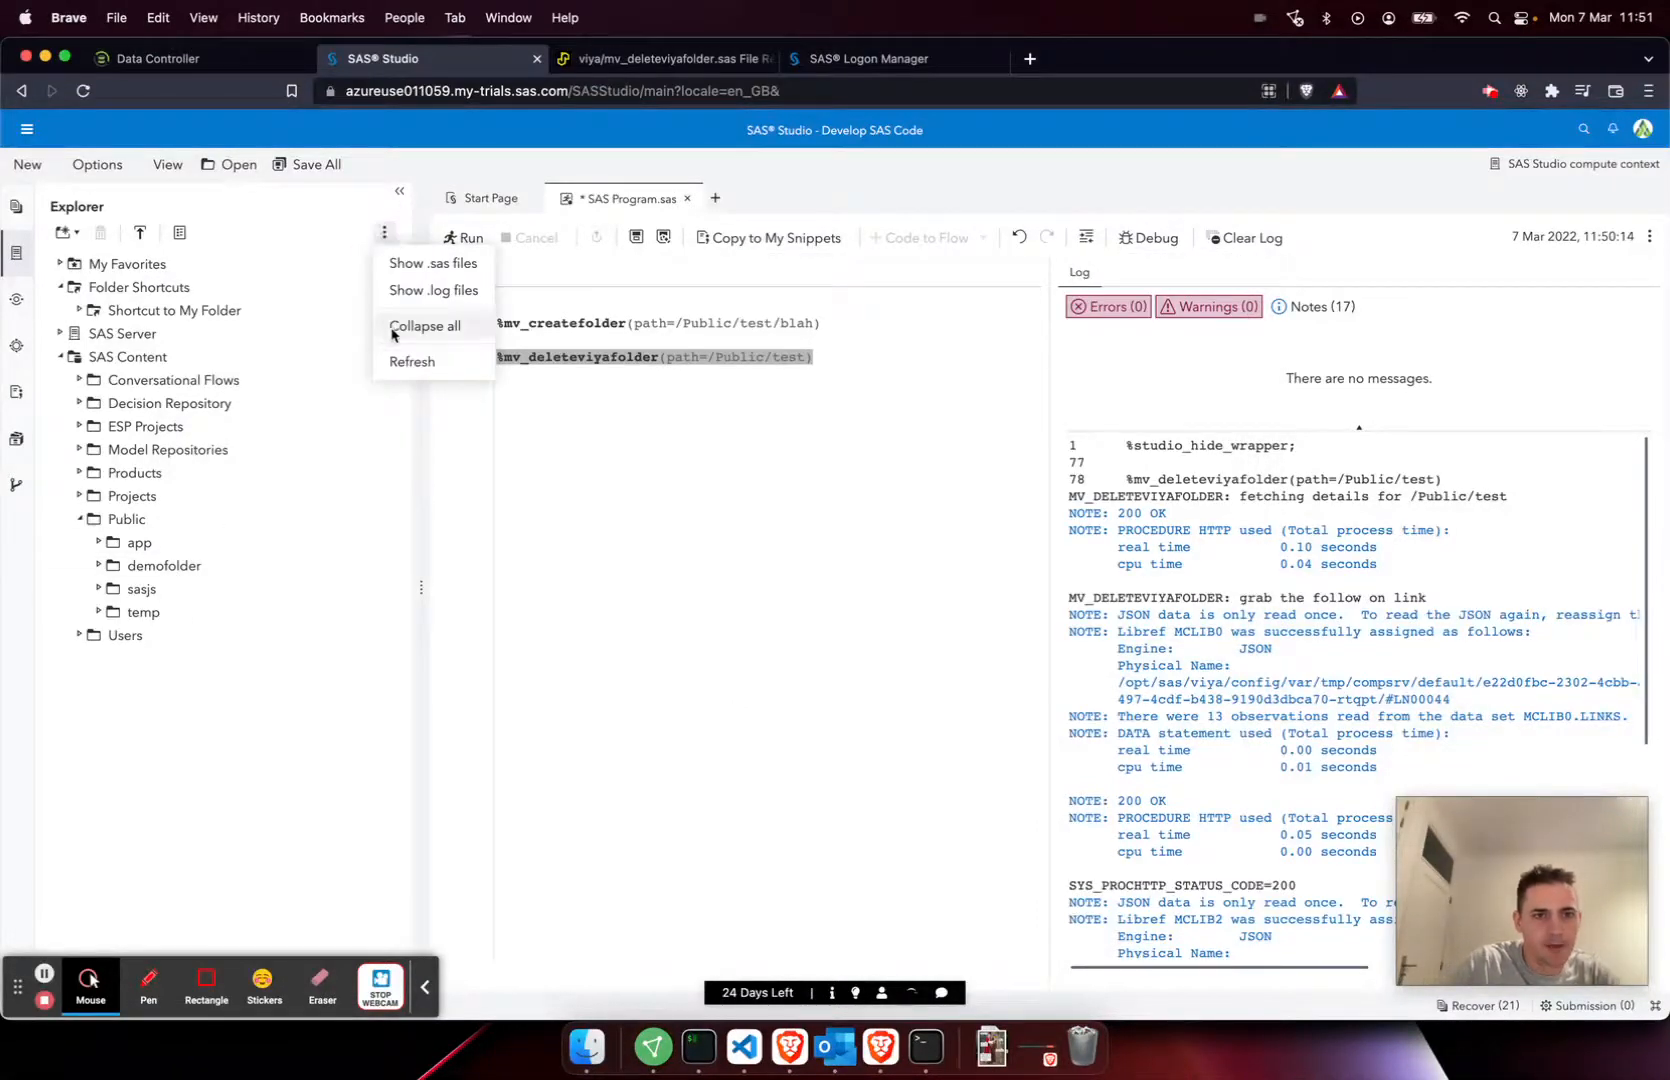
{"action": "left_click", "coordinate": [424, 326]}
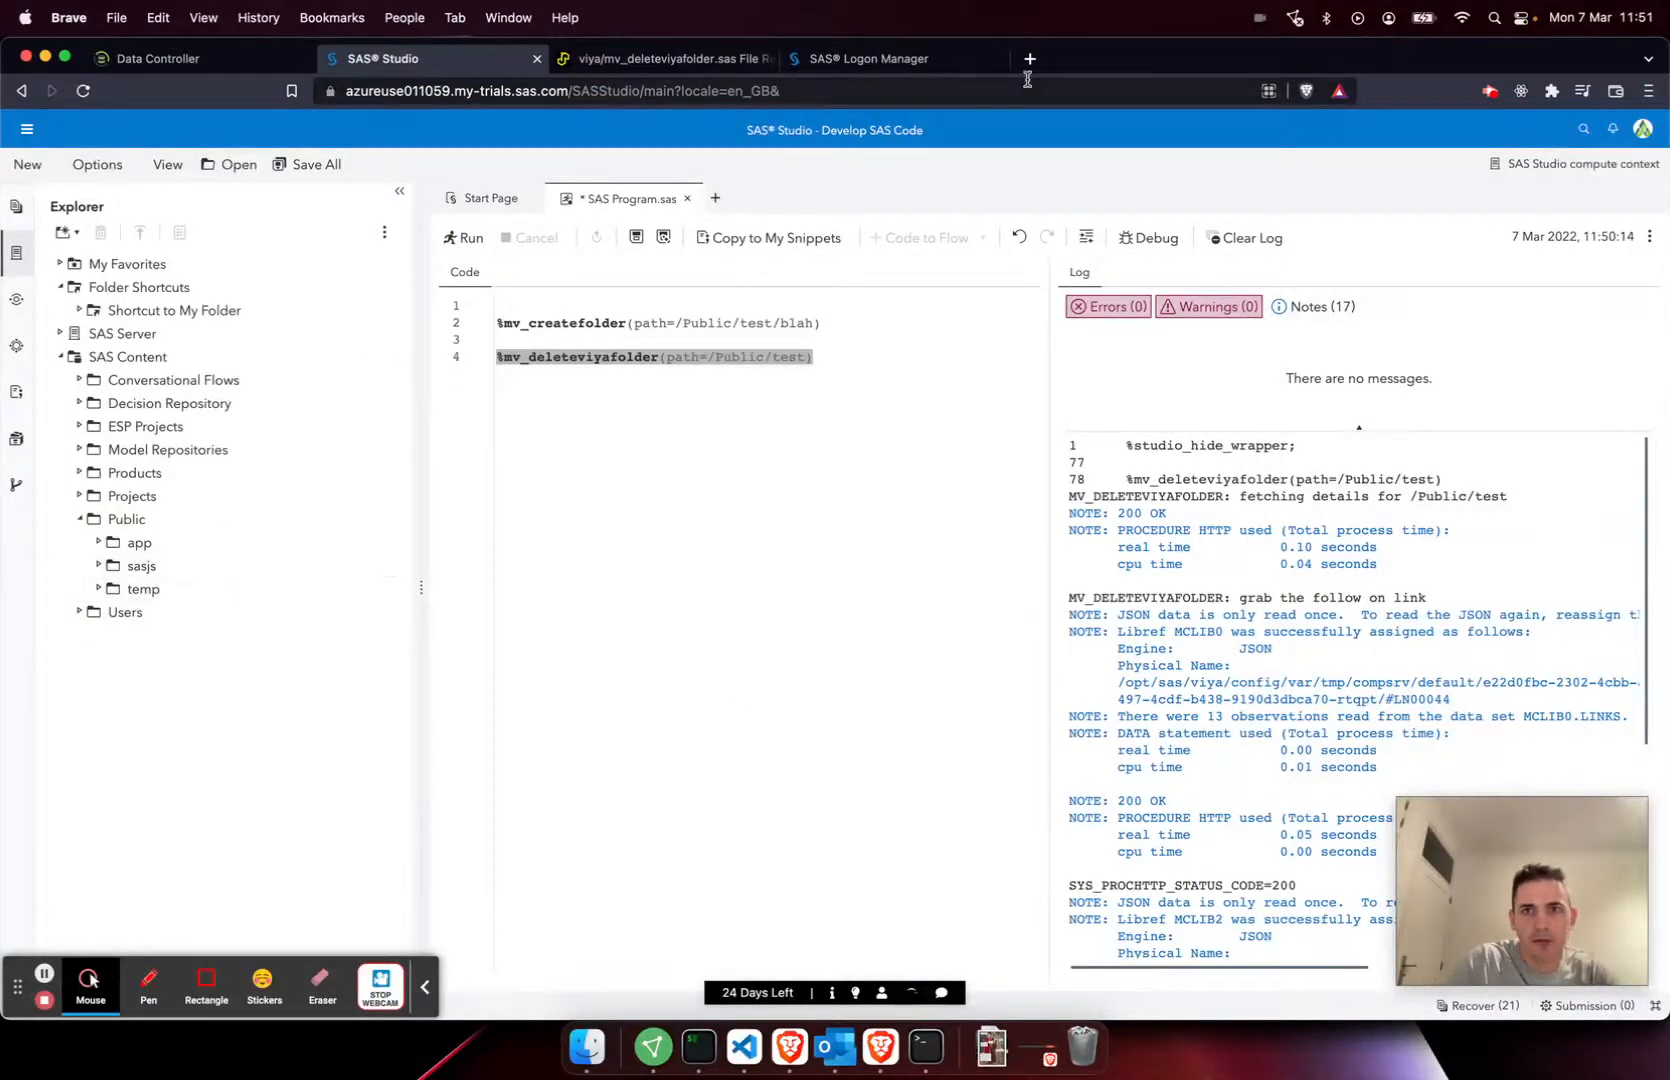
Bring up the sasjs folder command documentation on cli.sasjs.io.
{"action": "left_click", "coordinate": [1028, 60]}
{"action": "type", "text": "cli.sasjs.io"}
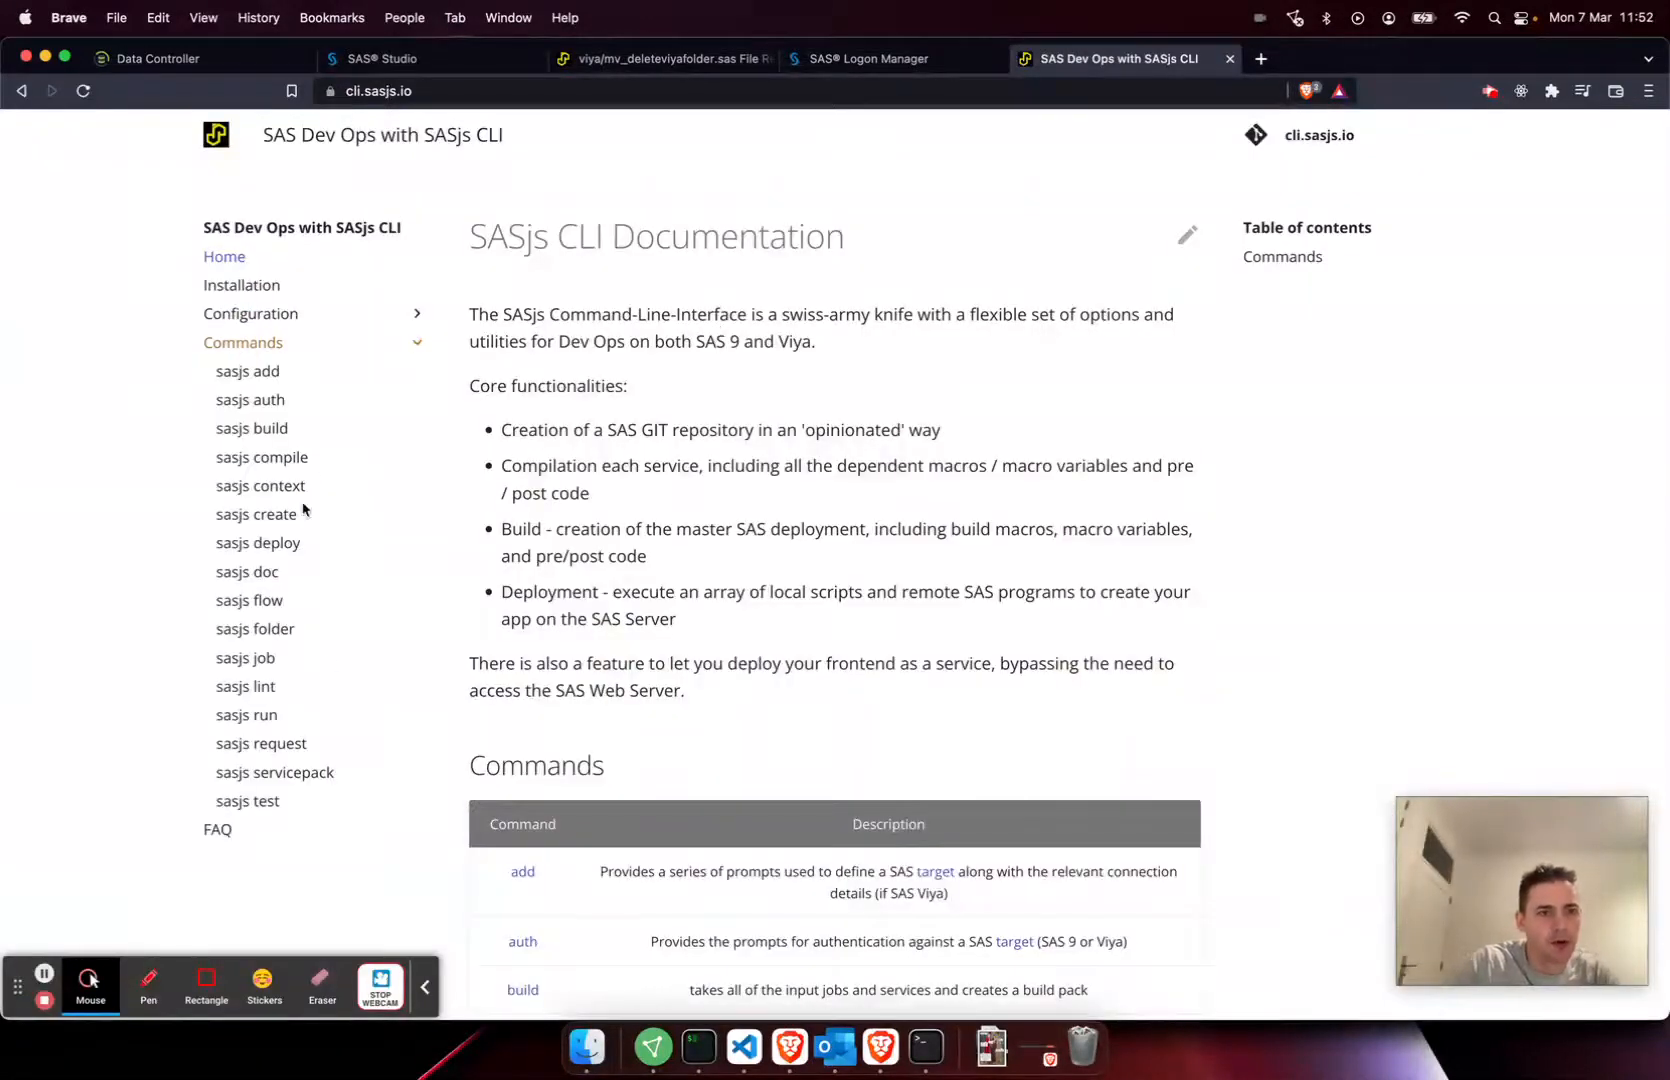
{"action": "left_click", "coordinate": [254, 628]}
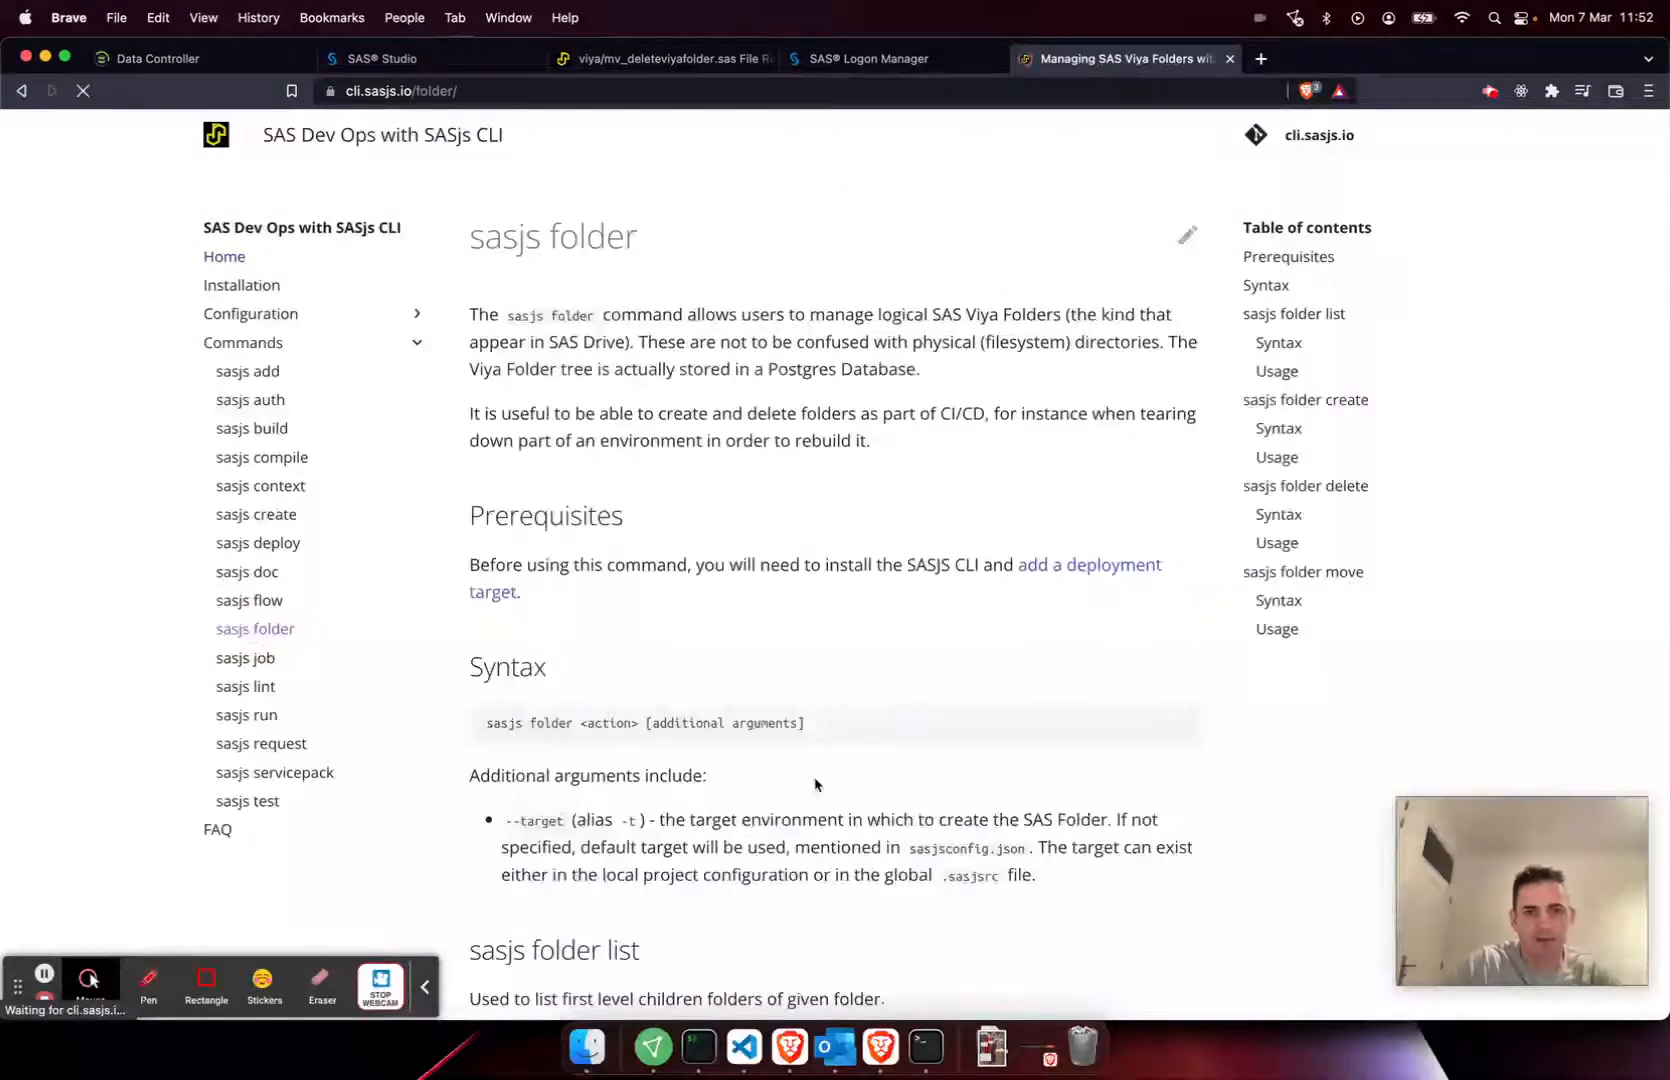